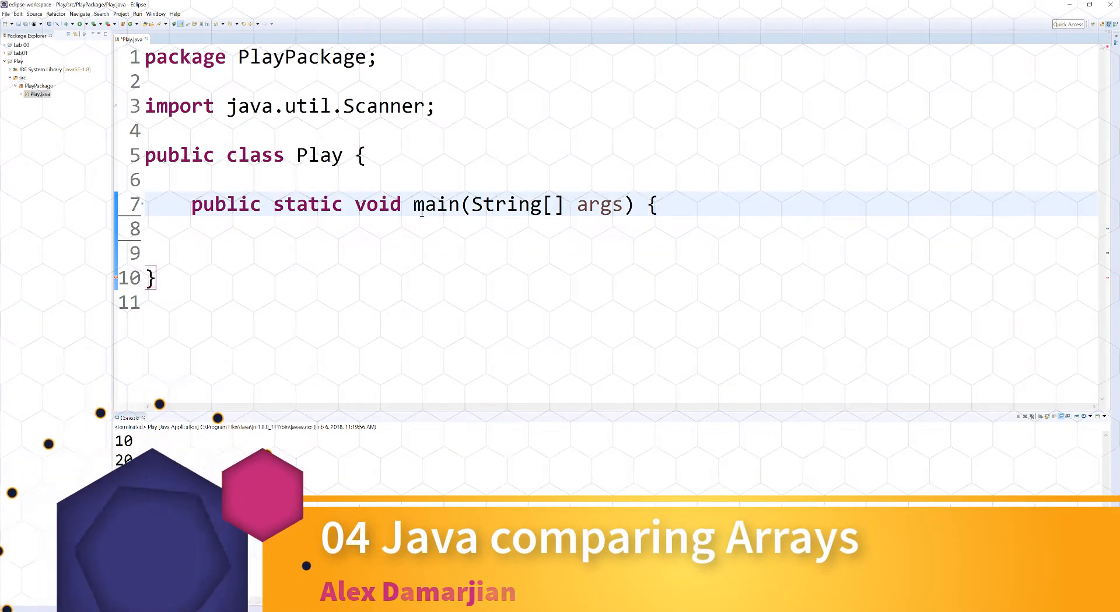
Declare int[] firstArray = {1,2,3,4,5}; in main.
text(int)
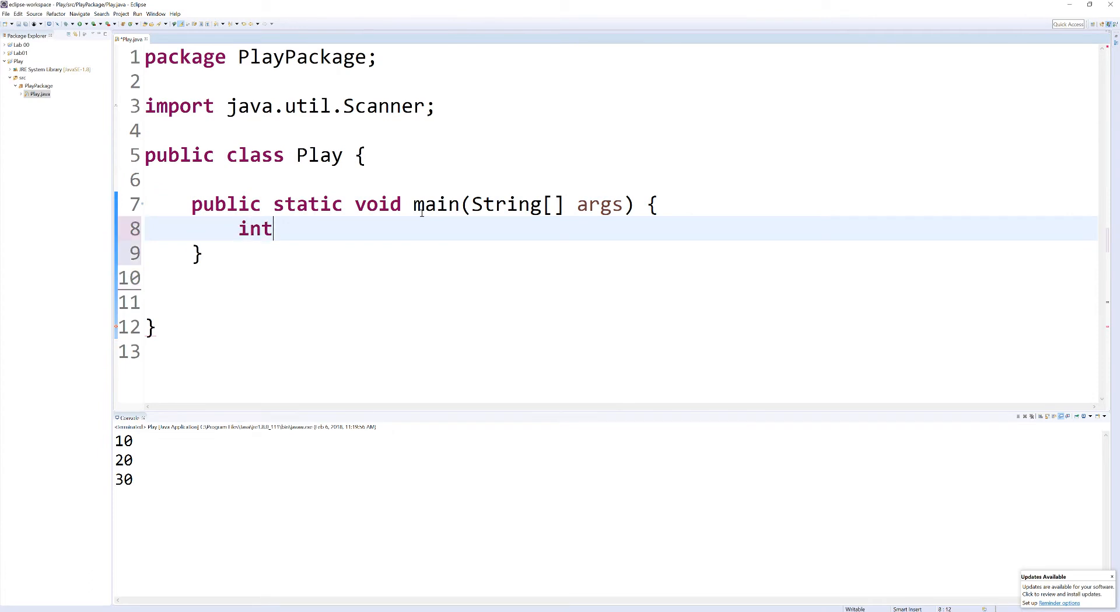
text([] fir)
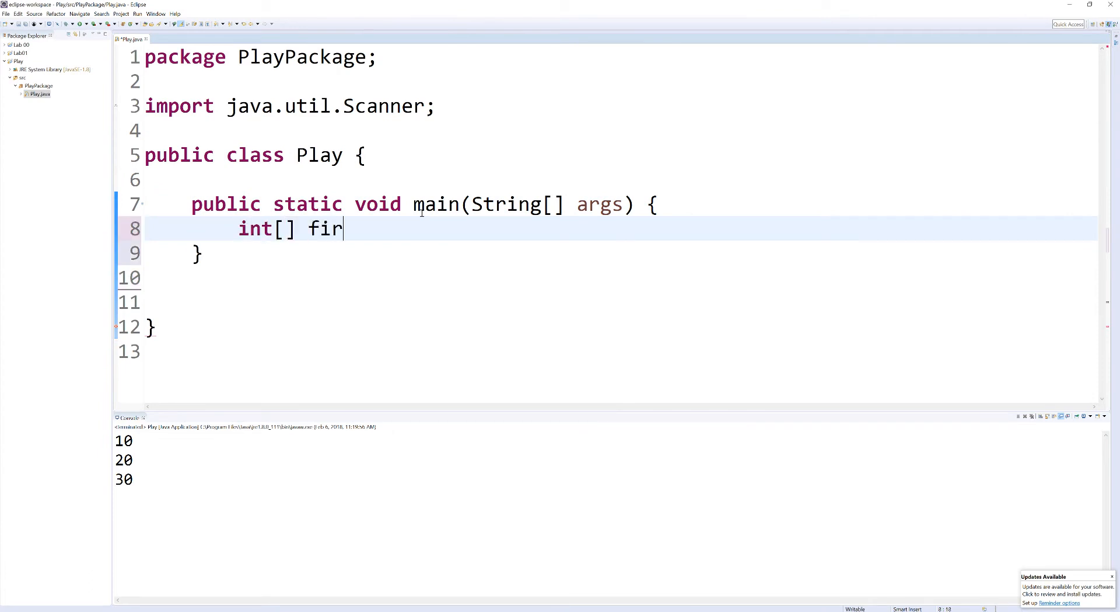
text(stArray)
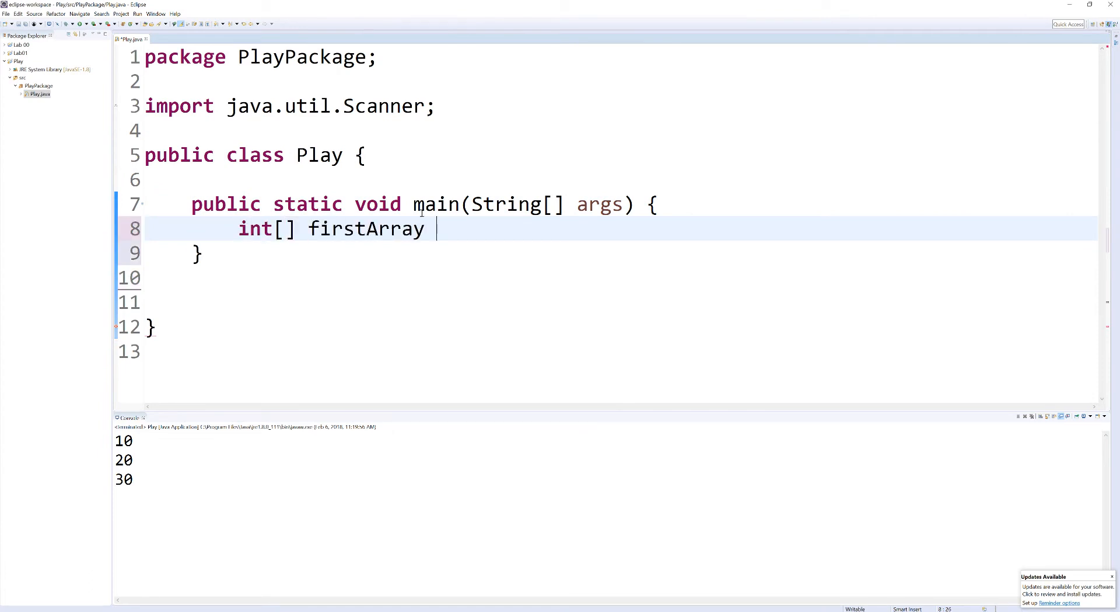
text(= {})
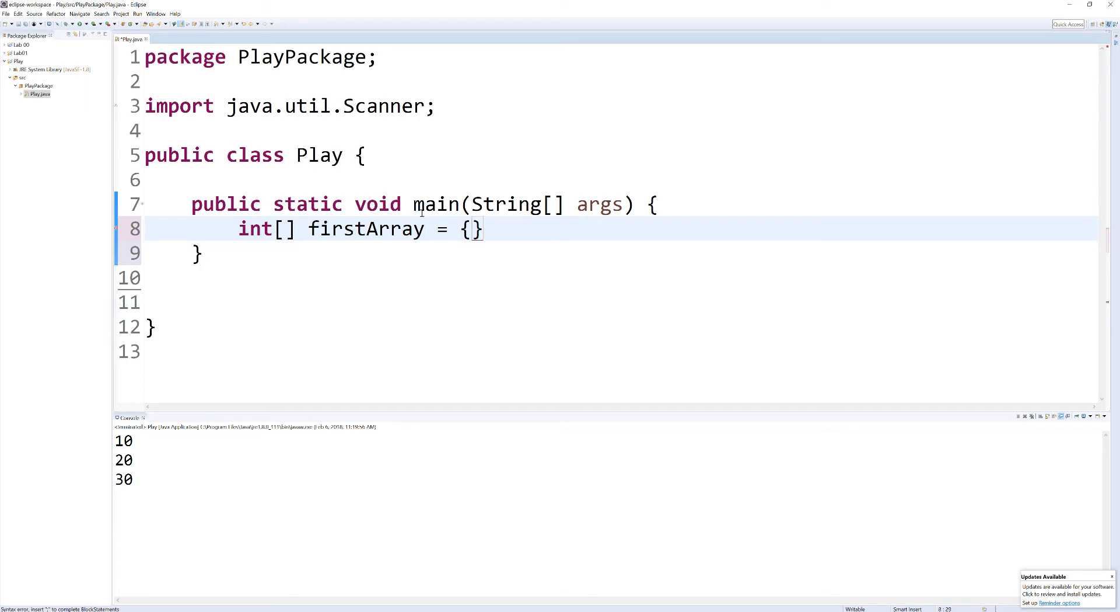
text(1,2,3,4,5)
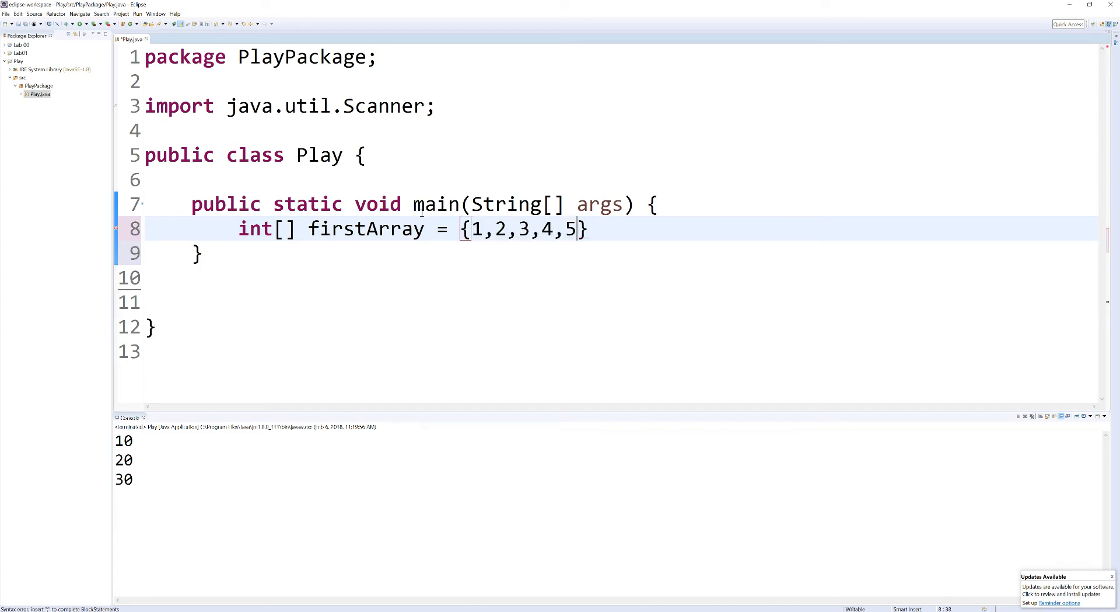
text(;)
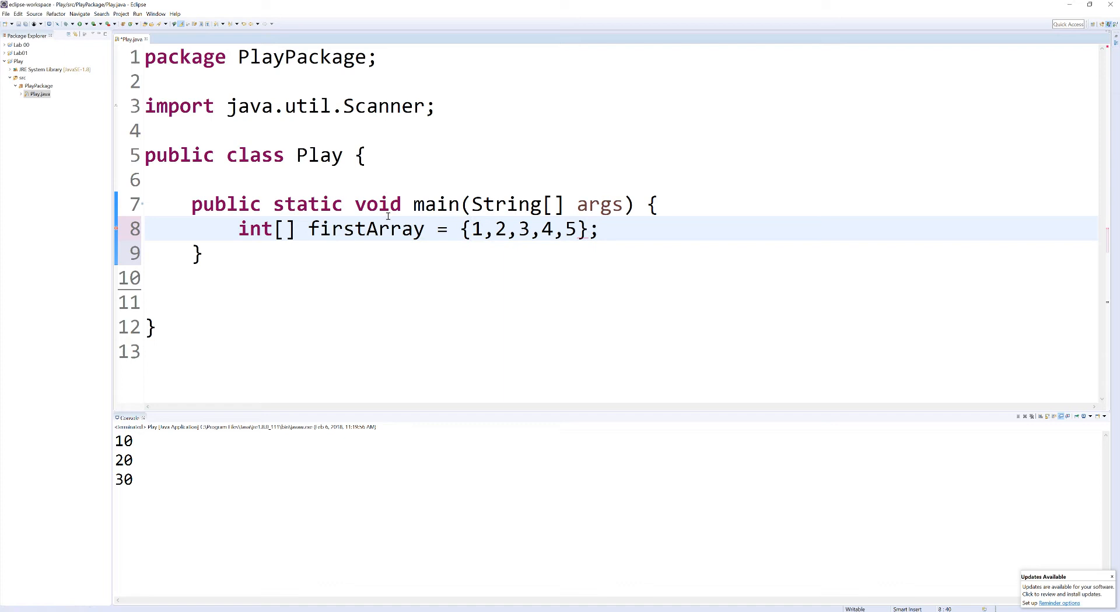
Duplicate the declaration and rename the copy to SecondArray.
triple_click(366, 228)
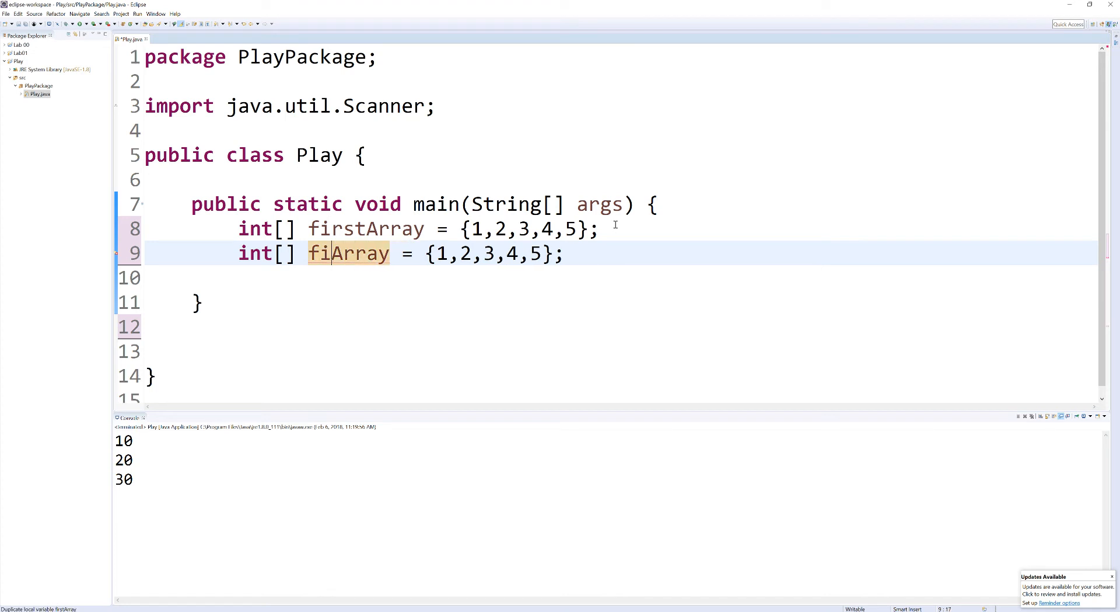
text(Second)
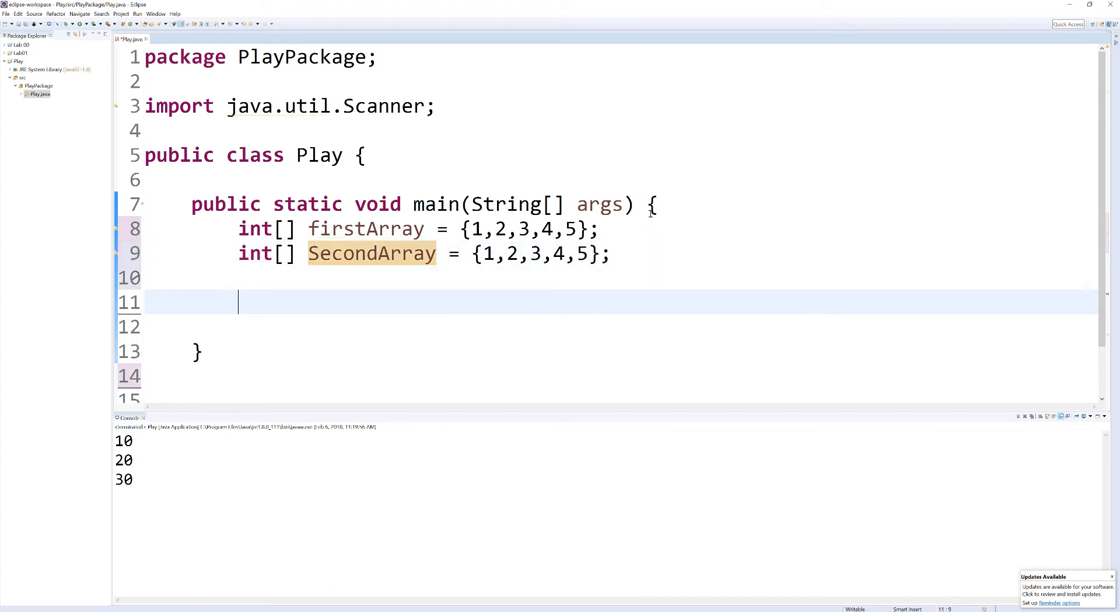
Write the condition if(firstArray == secondArray), correcting the second array name.
text(if()
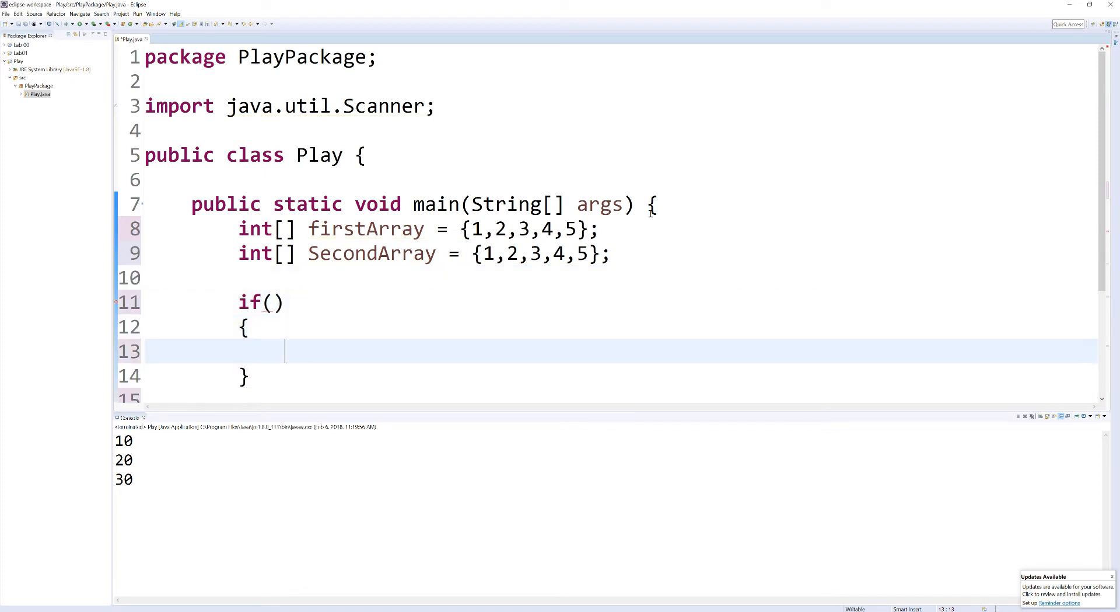
text(f)
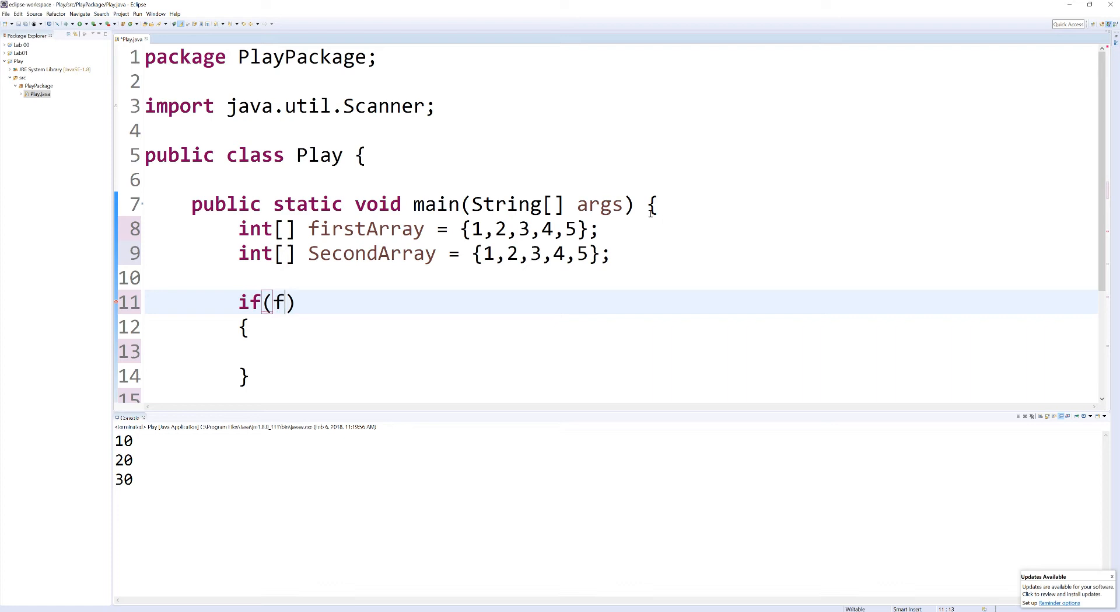
text(irstArray)
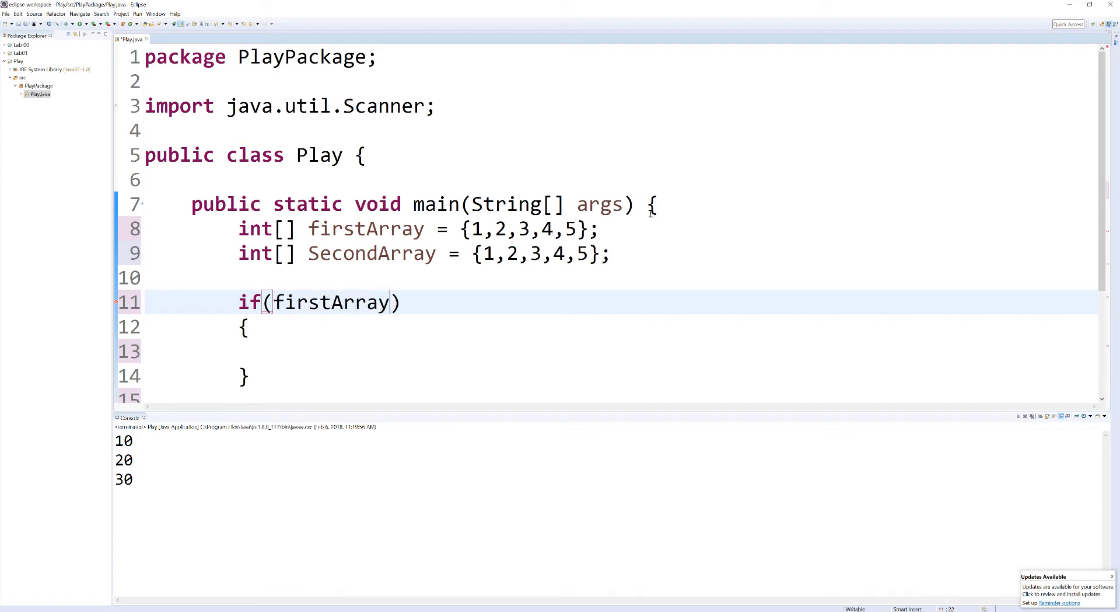
text(== Sc)
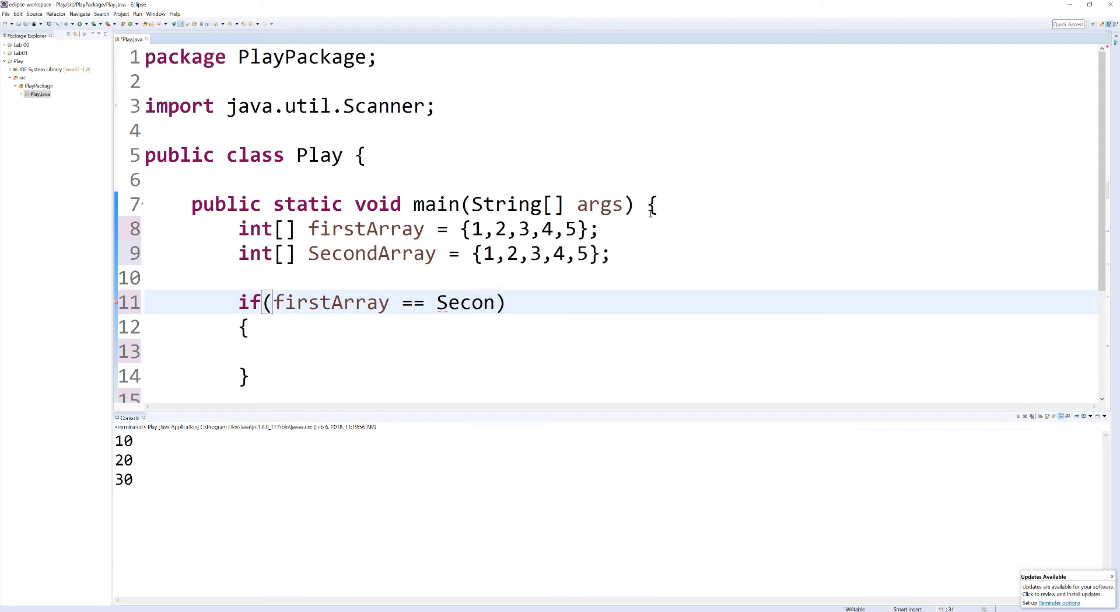
key(BackSpace)
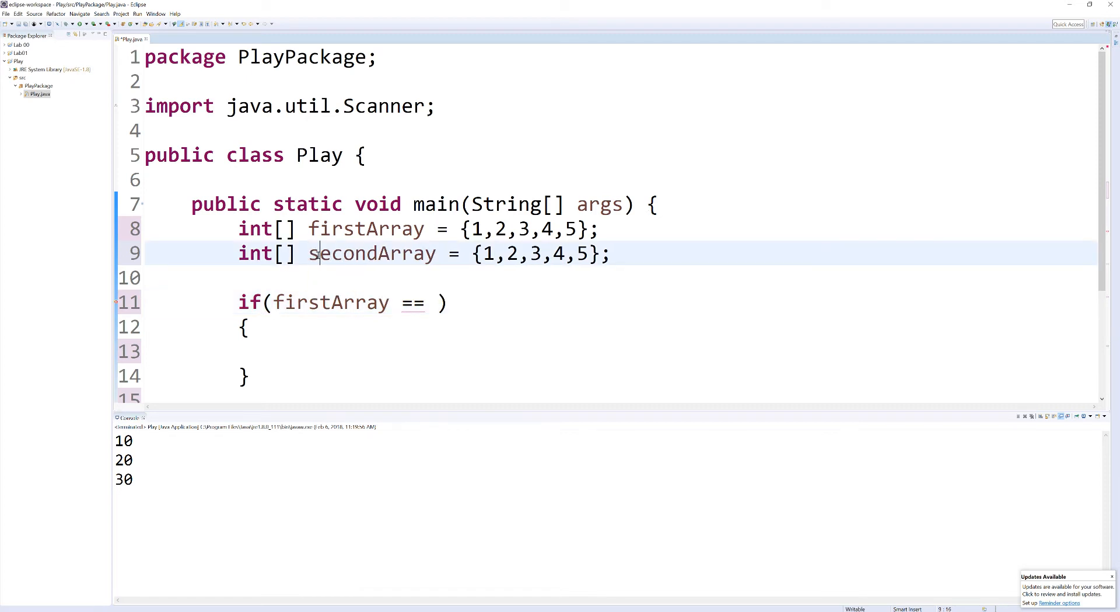
text(secion)
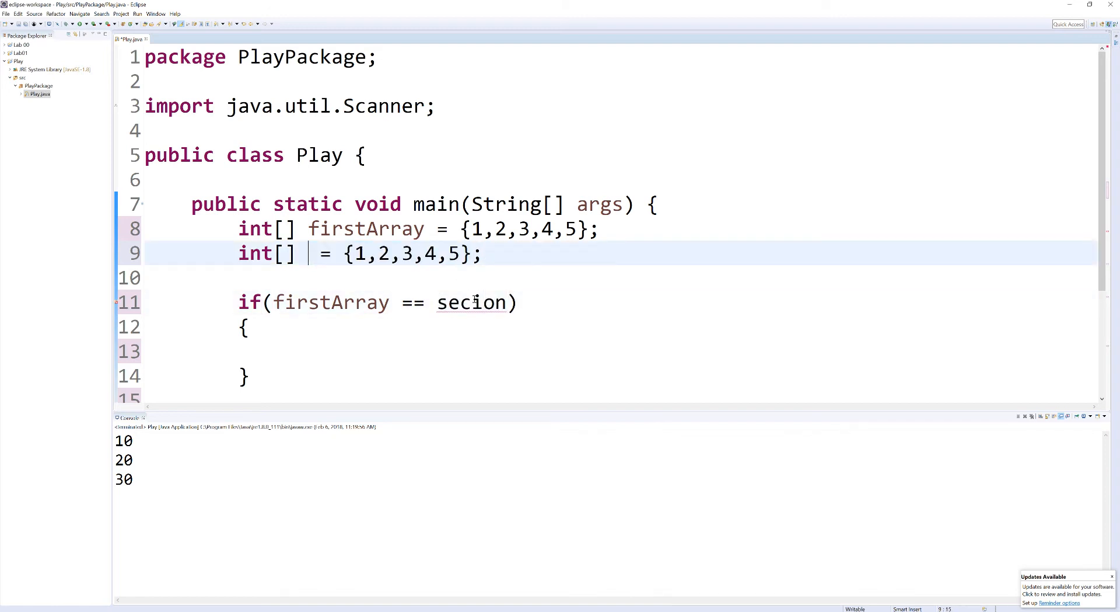
text(secondArray)
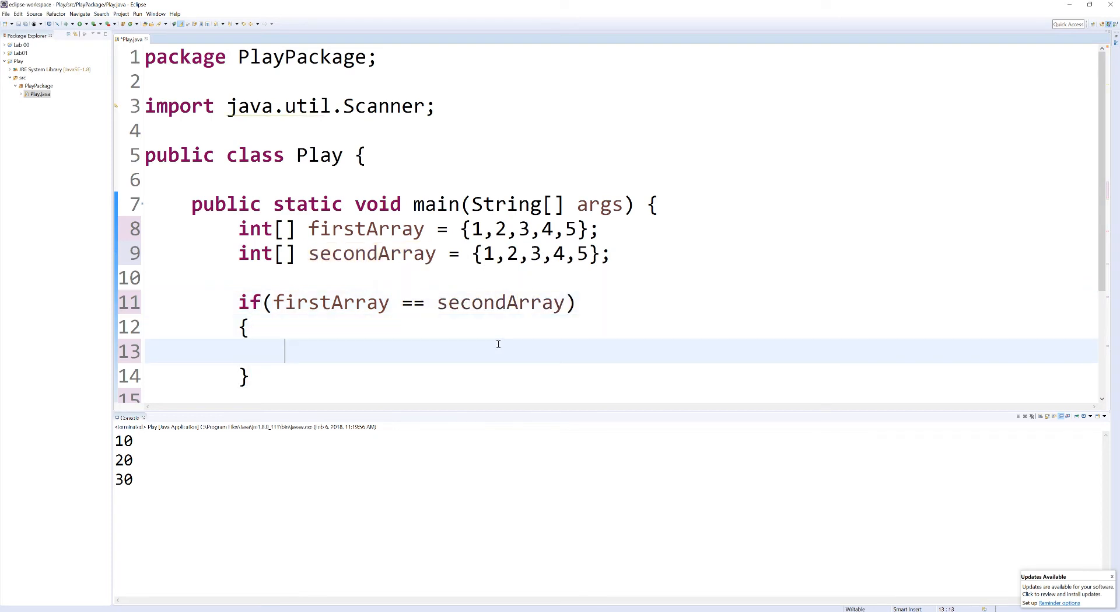
Add a System.out.println with an empty string inside the if block.
text(sysour)
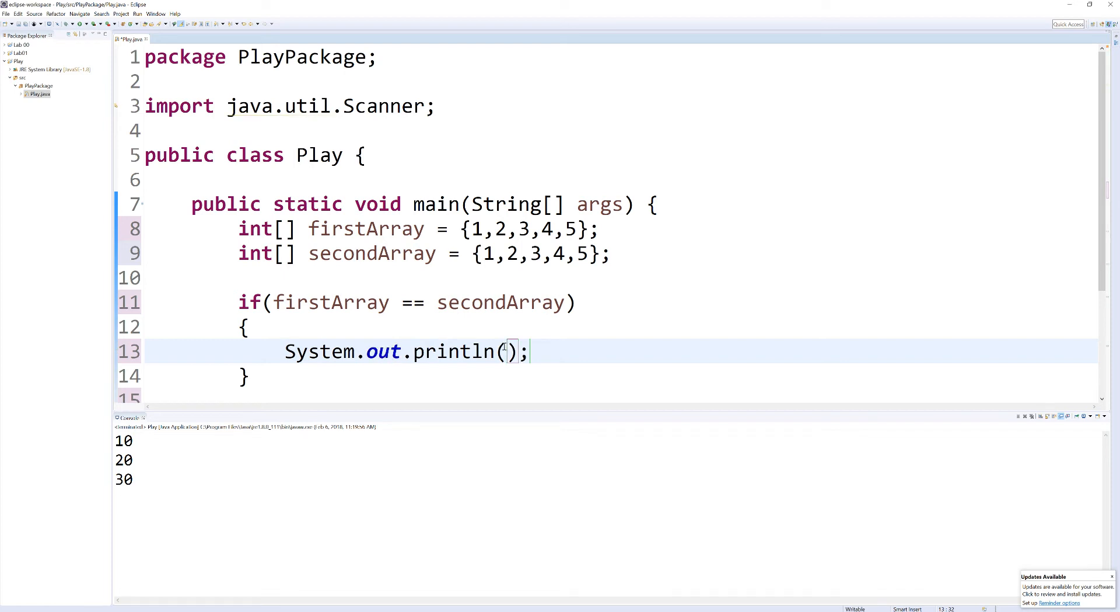
text("The same)
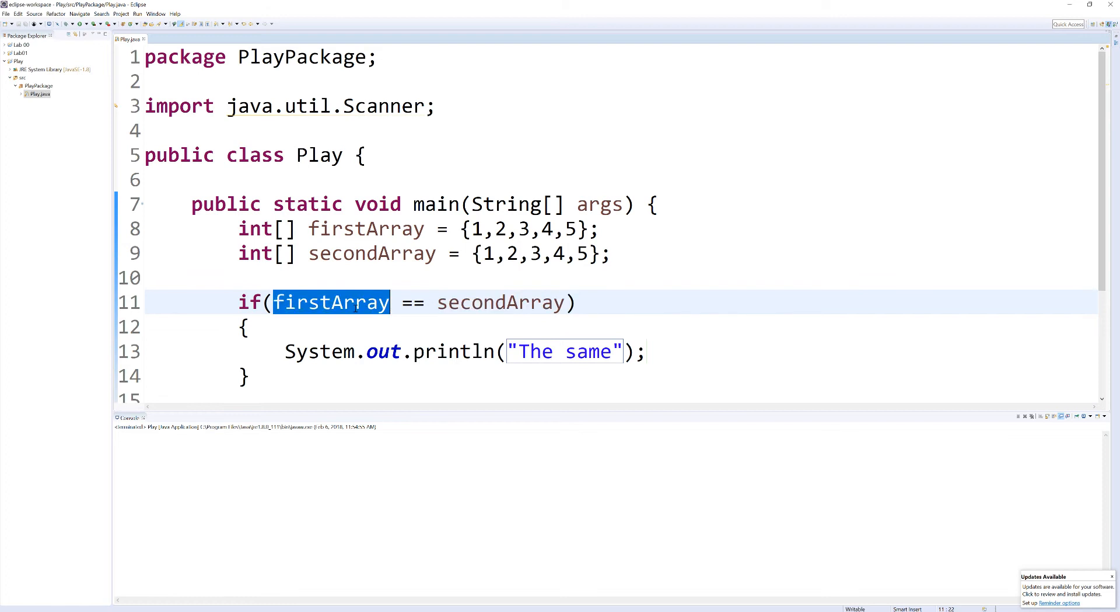
mouse_move(498, 302)
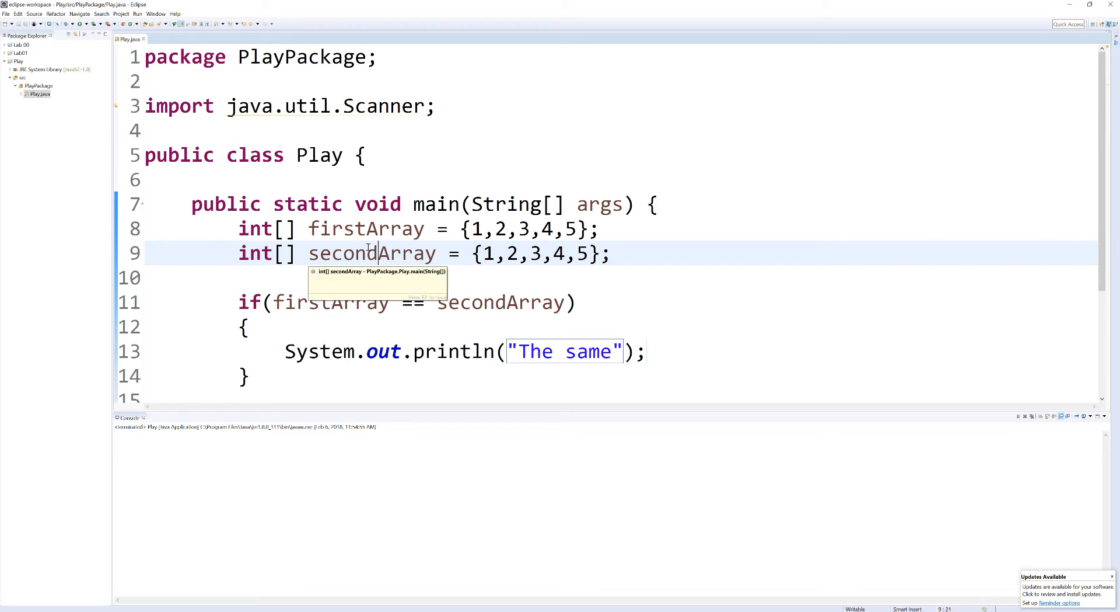
mouse_move(346, 265)
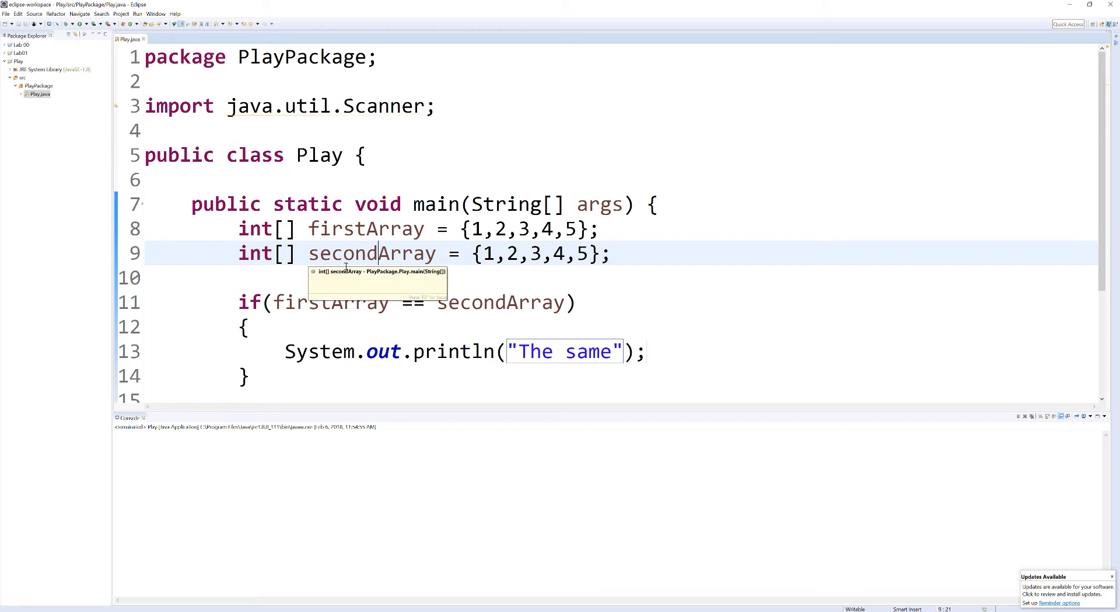
Remove the whole if comparison block.
drag(239, 301, 248, 377)
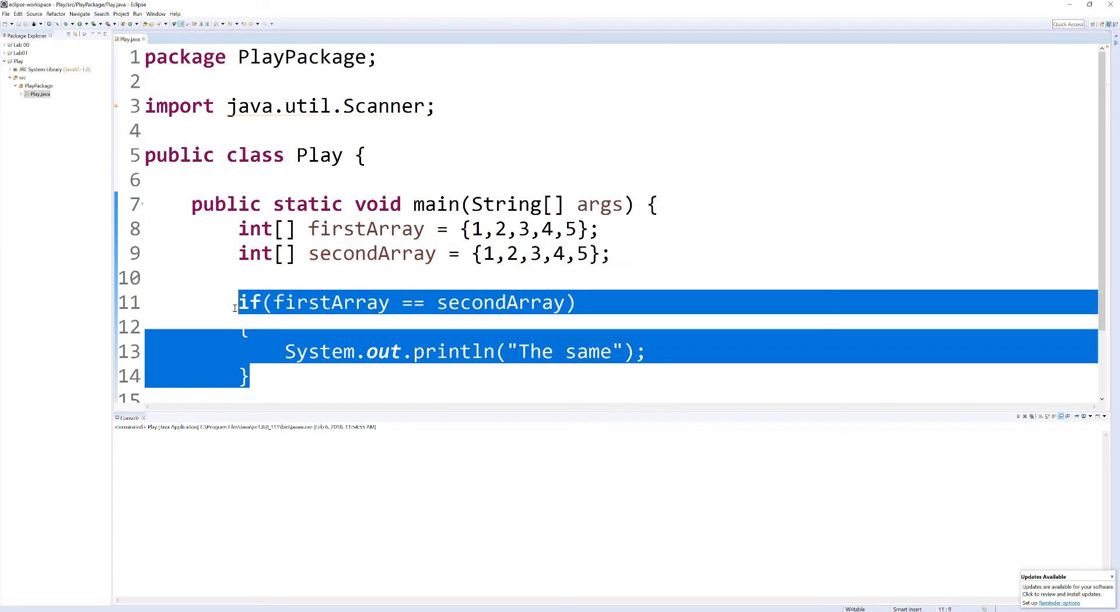
key(Delete)
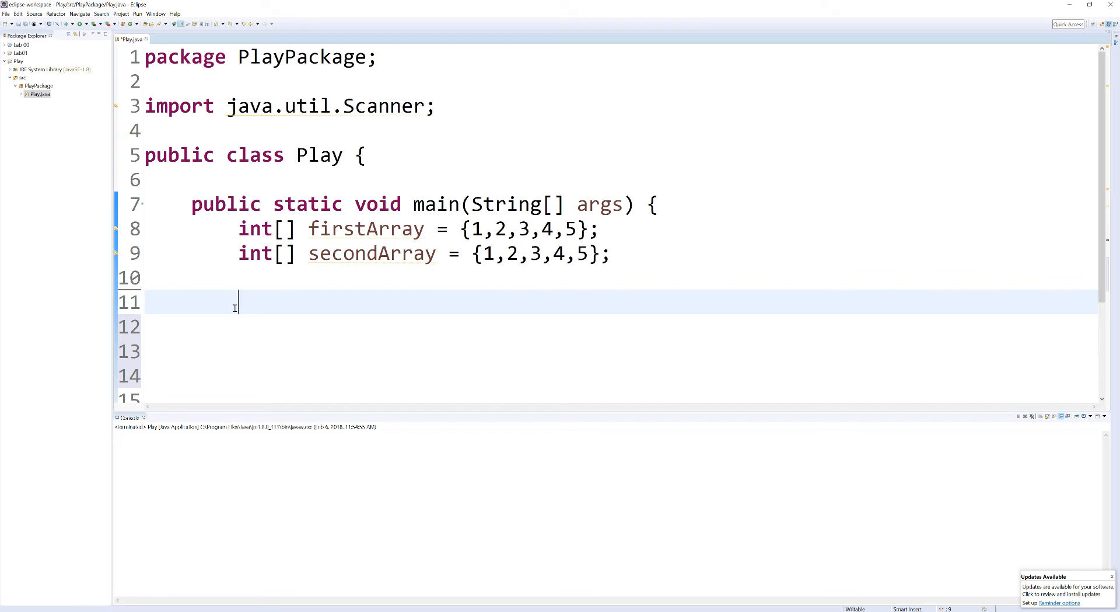
Declare boolean arraysEqual = true; below the two arrays.
text(boolean)
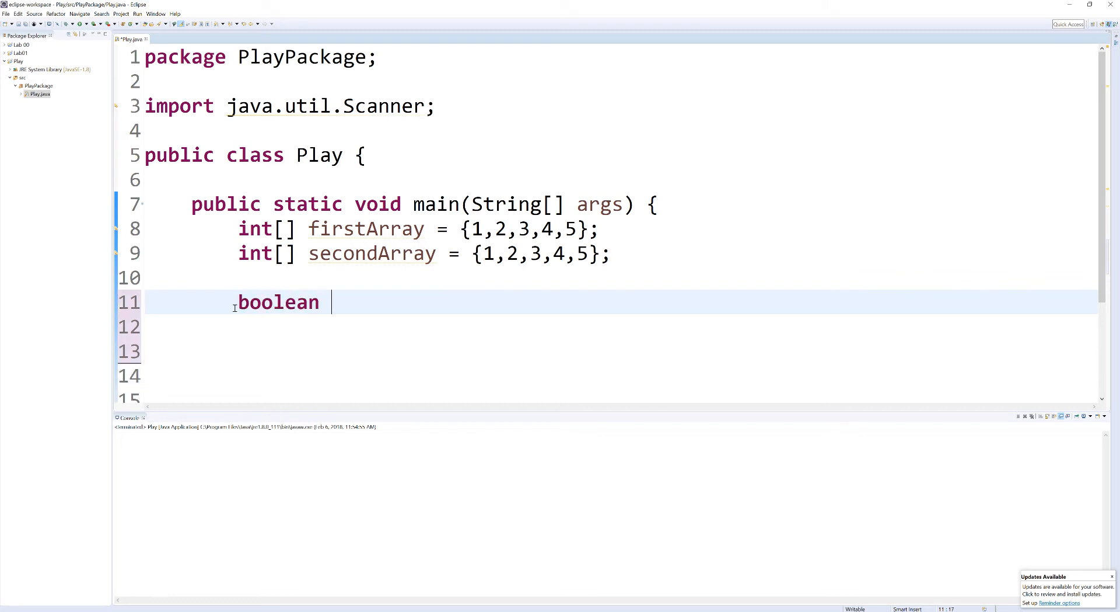
text(arrays)
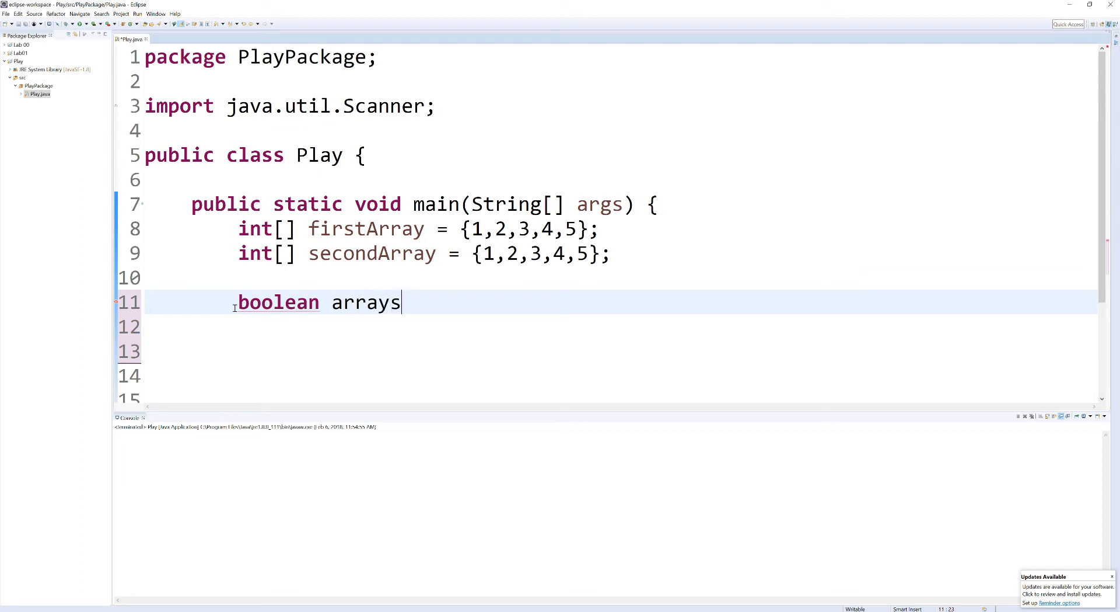
text(Eq)
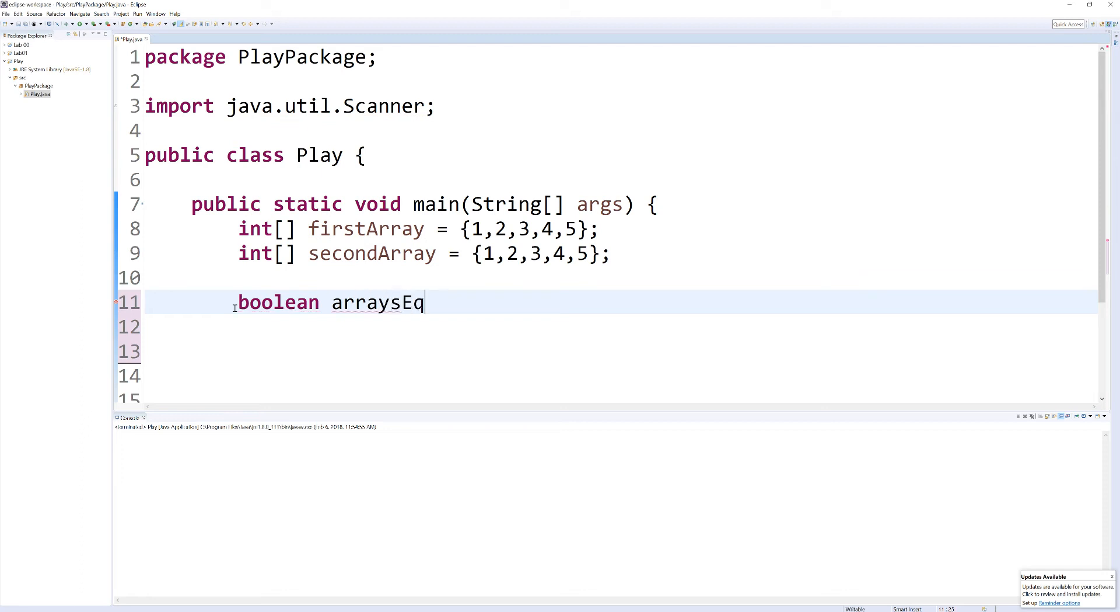
text(ual =)
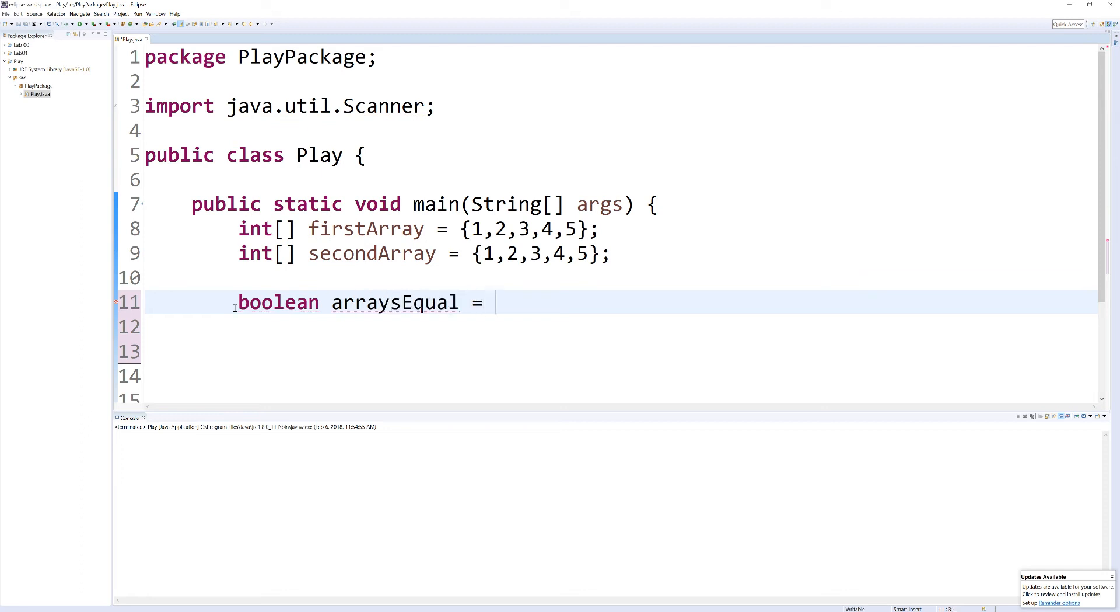
text(truel)
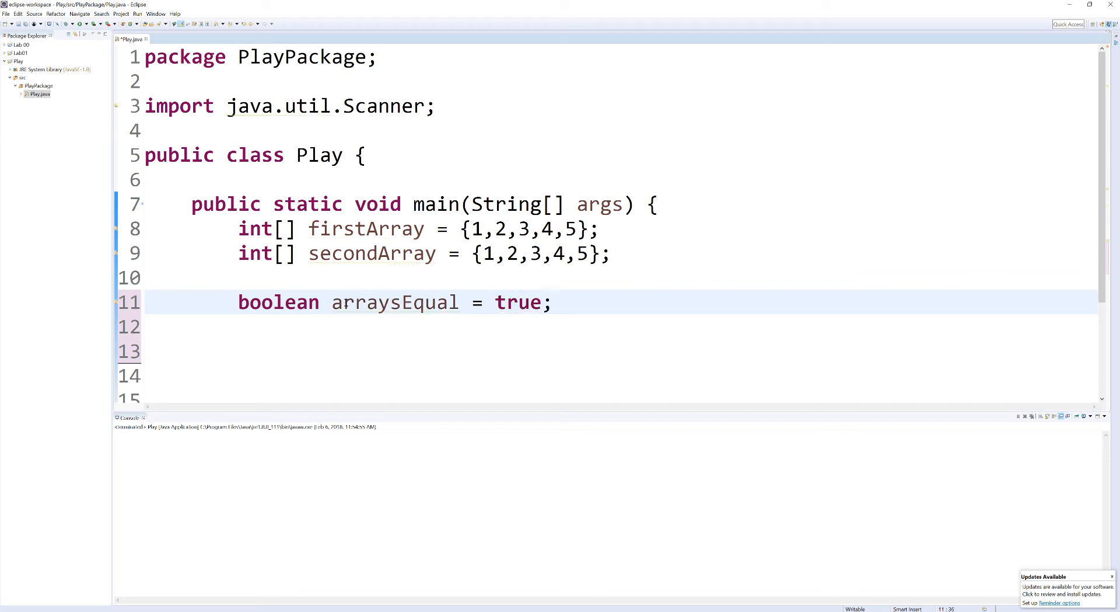
double_click(395, 301)
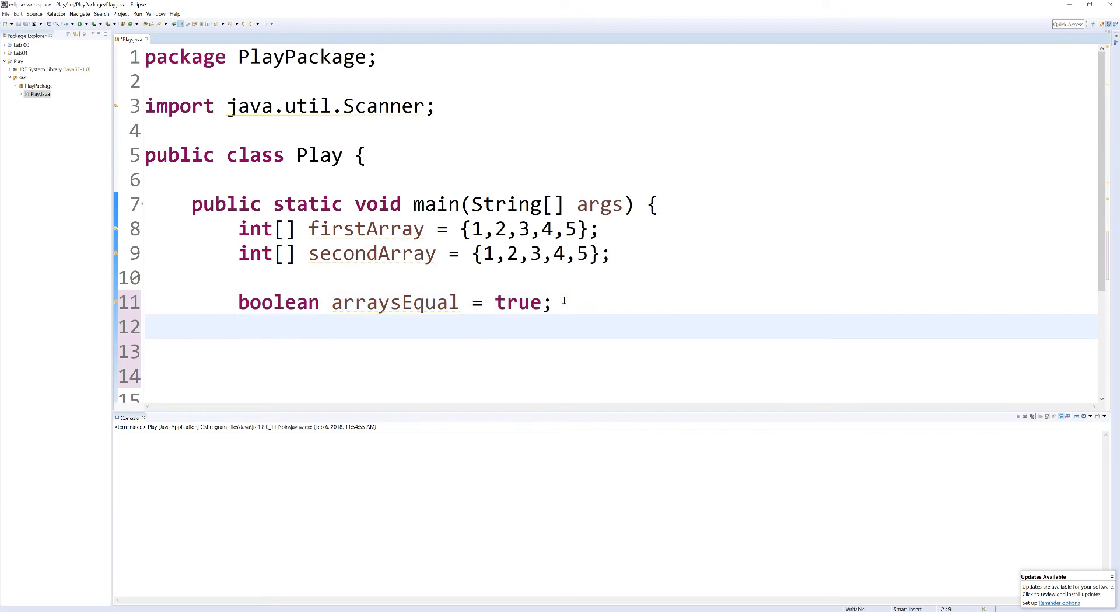
Declare int index = 0; after arraysEqual.
text(int in)
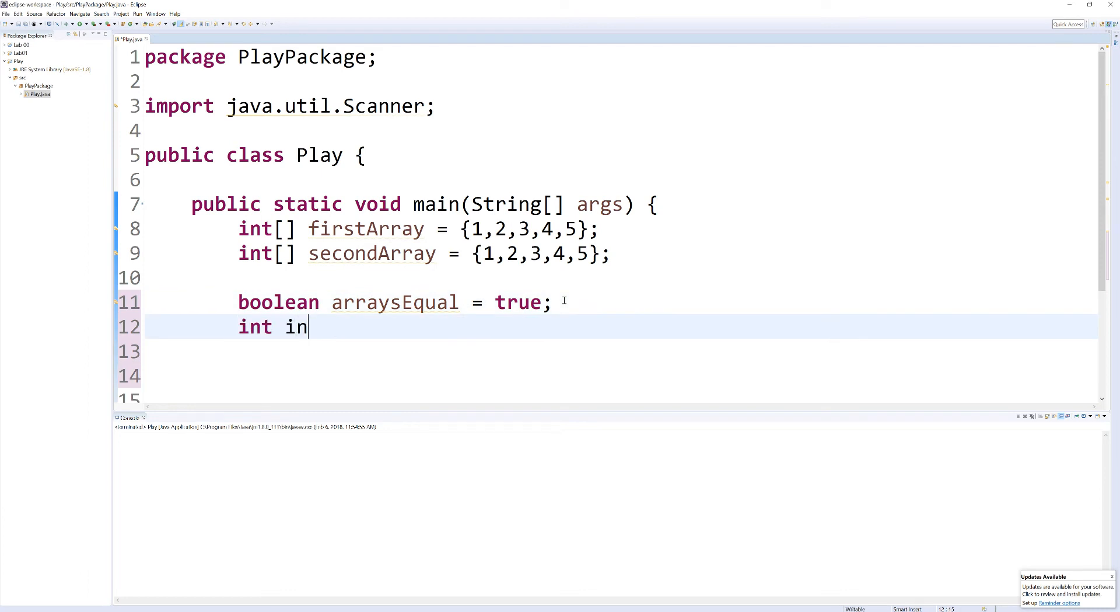
text(dex =)
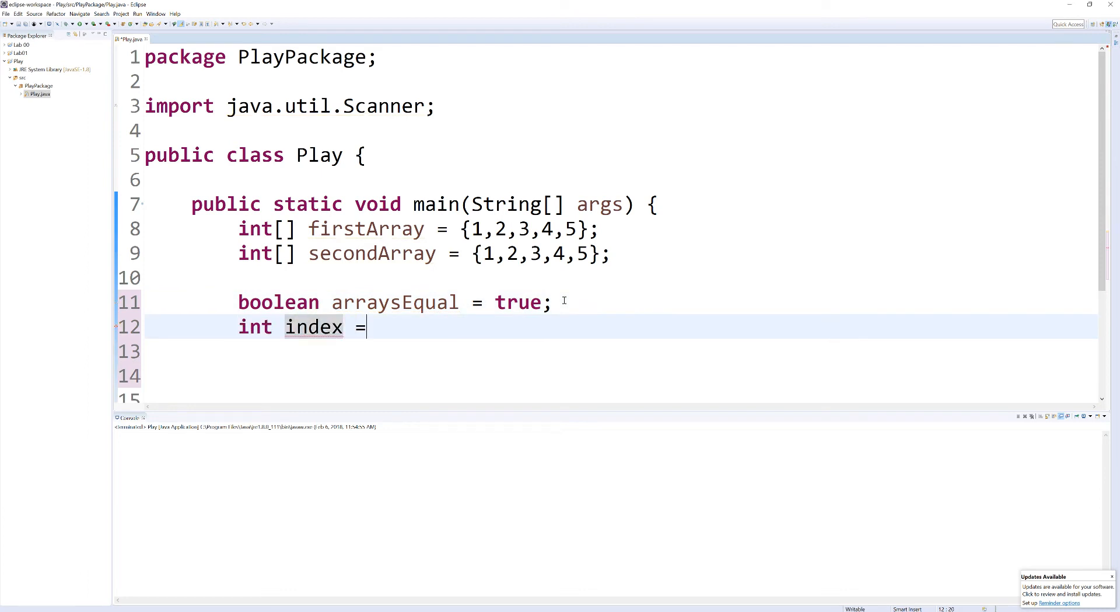
text(0;)
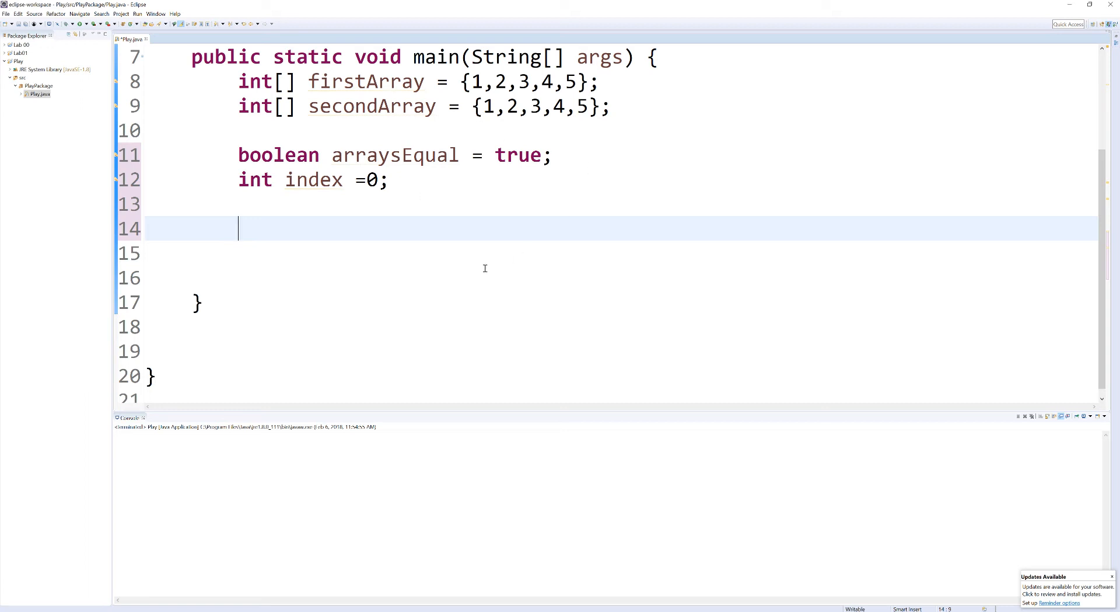
mouse_move(474, 191)
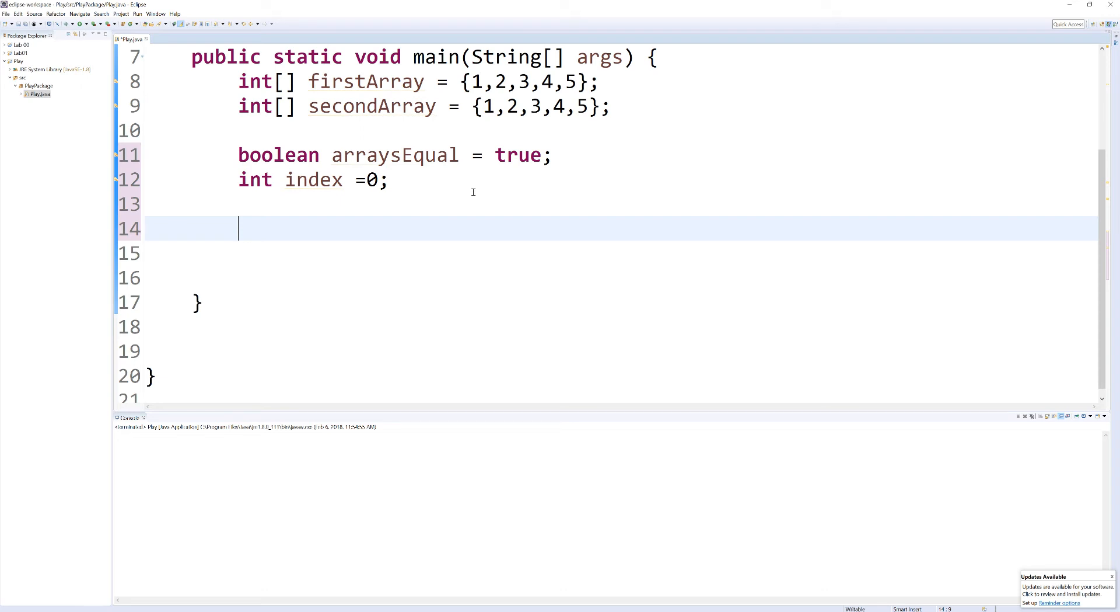
Add a while loop on arraysEqual && index < firstArray.length.
text(while)
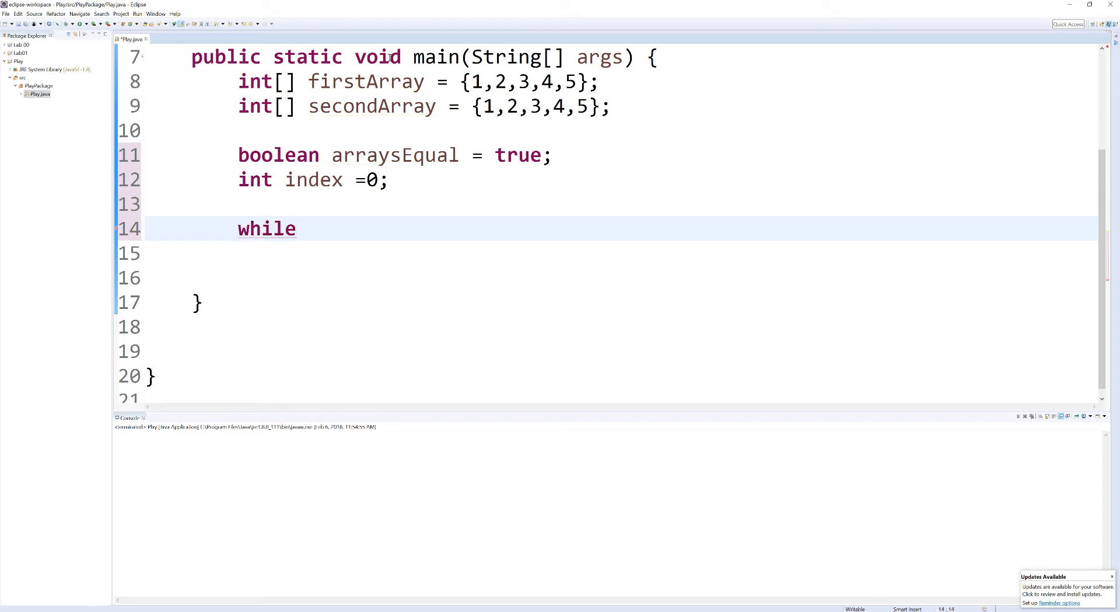
double_click(395, 155)
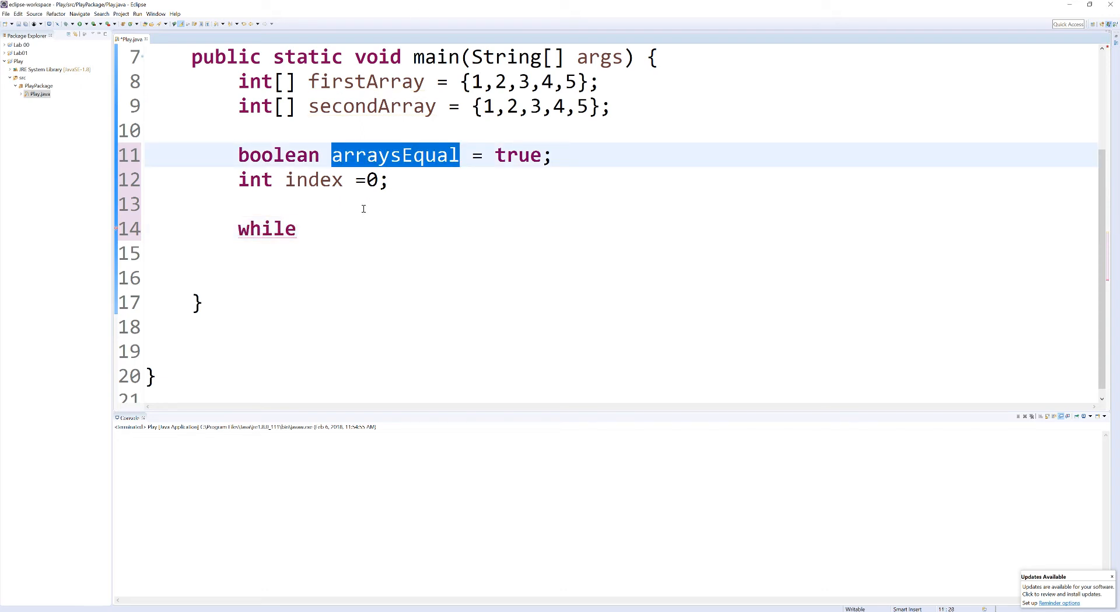
text(())
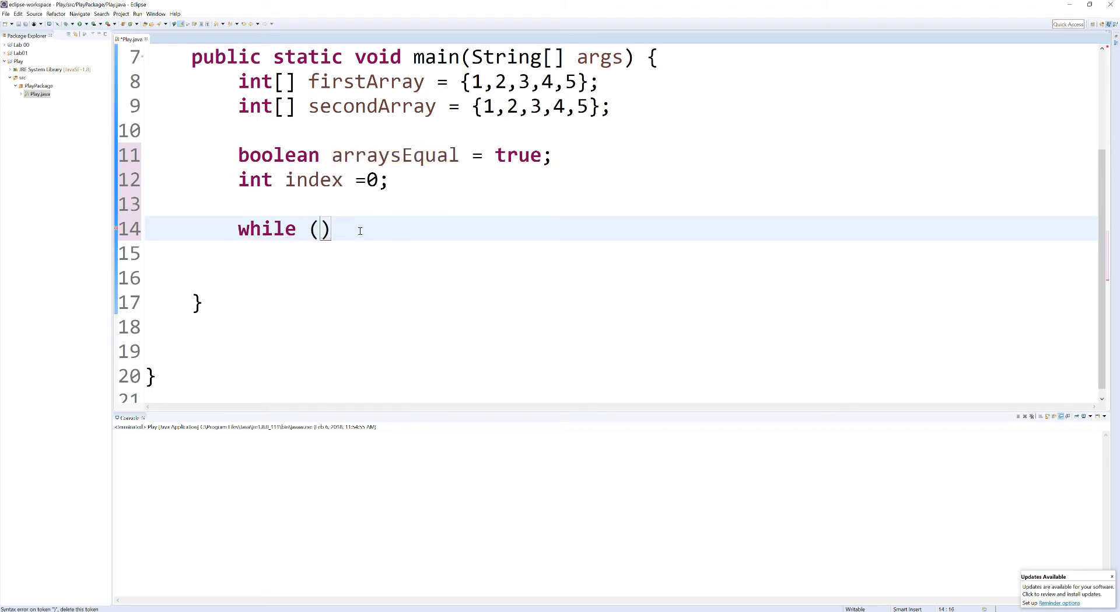
text(arraysEqual)
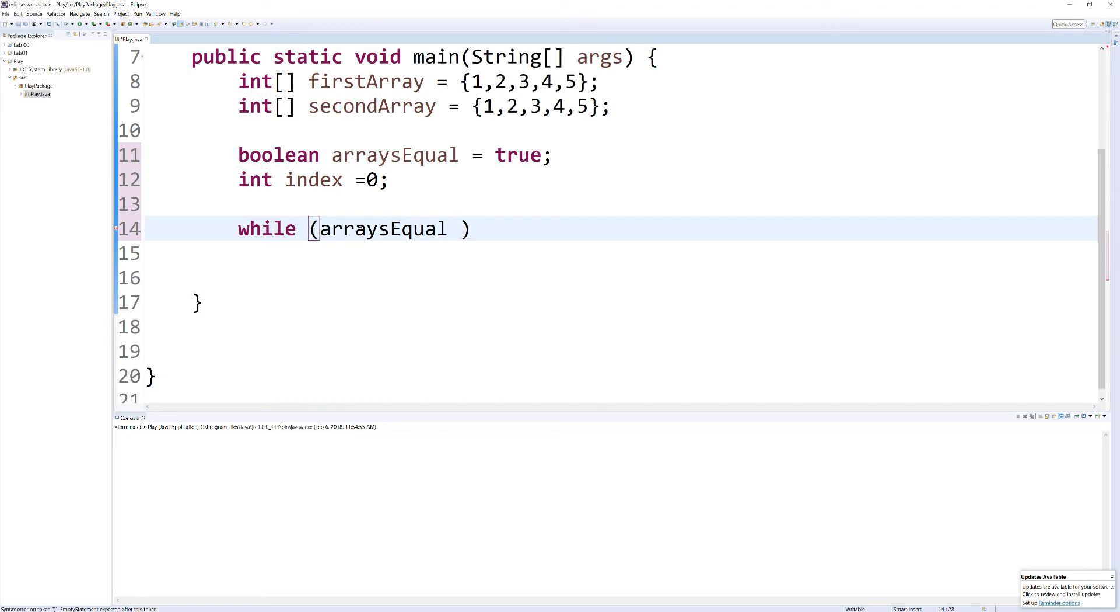
text(&&)
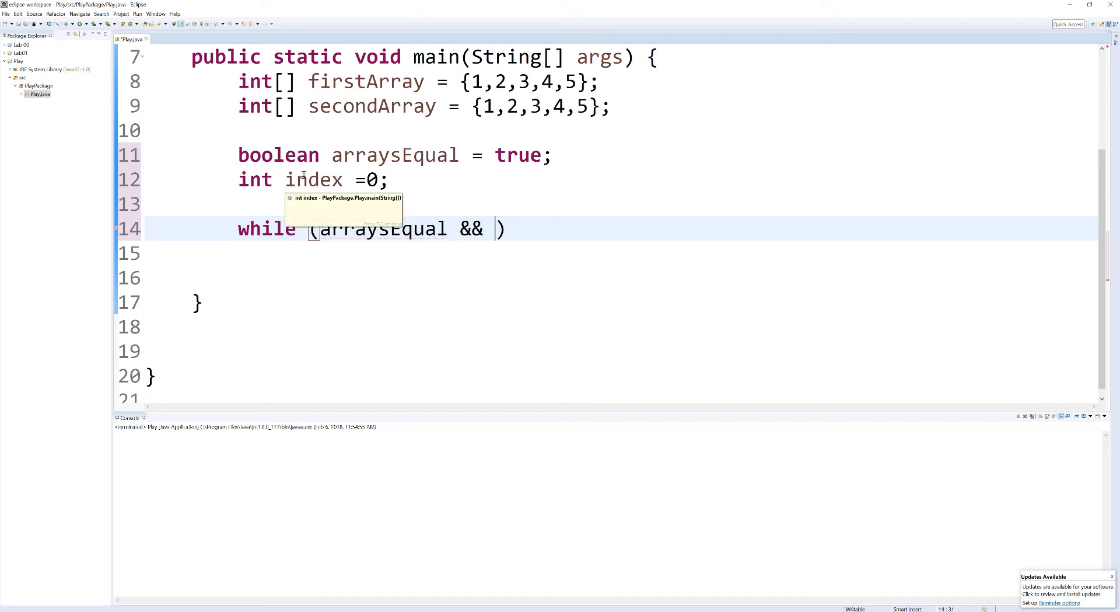
text(index)
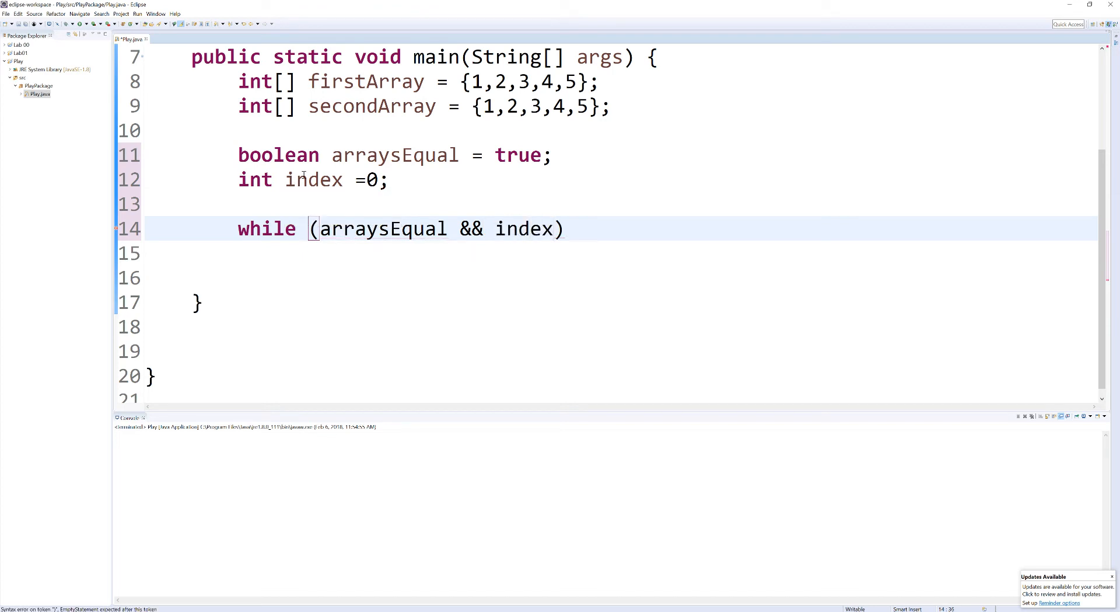
text(<)
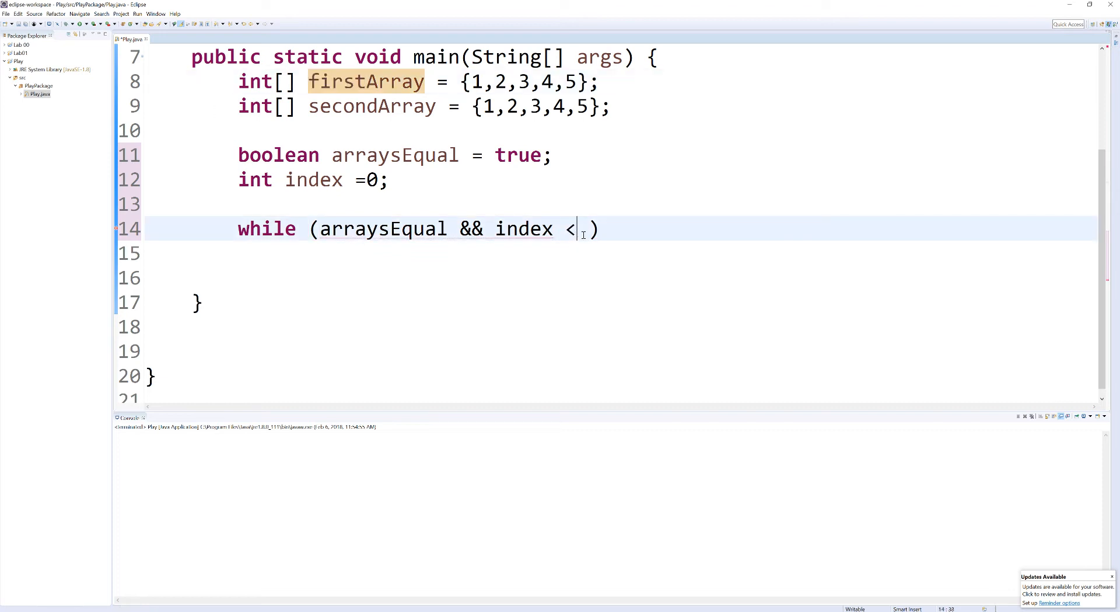
text(firstArray.length)
click(620, 252)
text({)
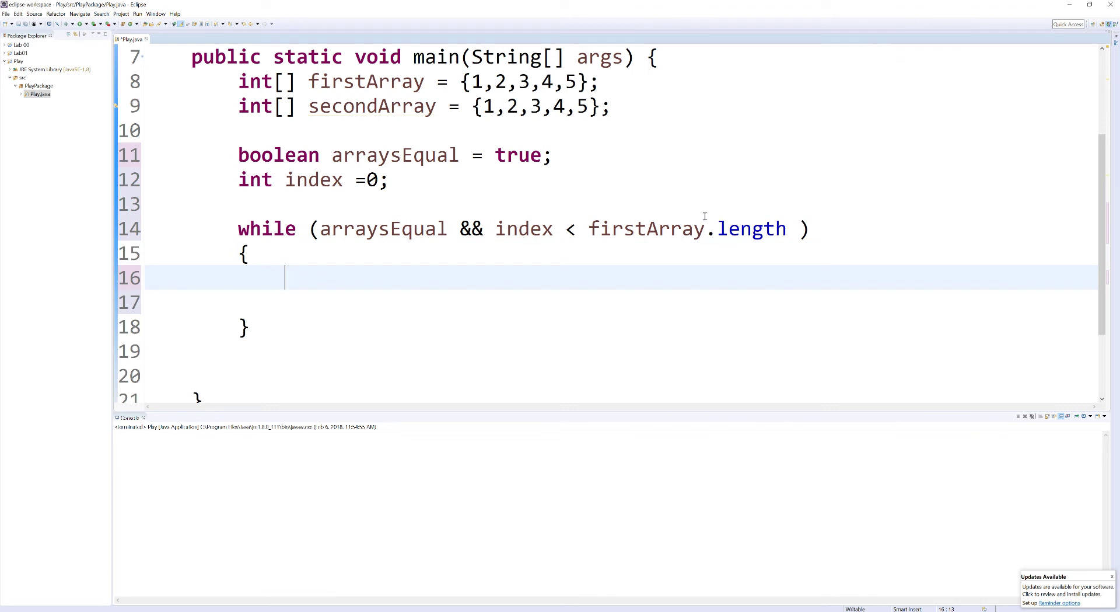
mouse_move(646, 227)
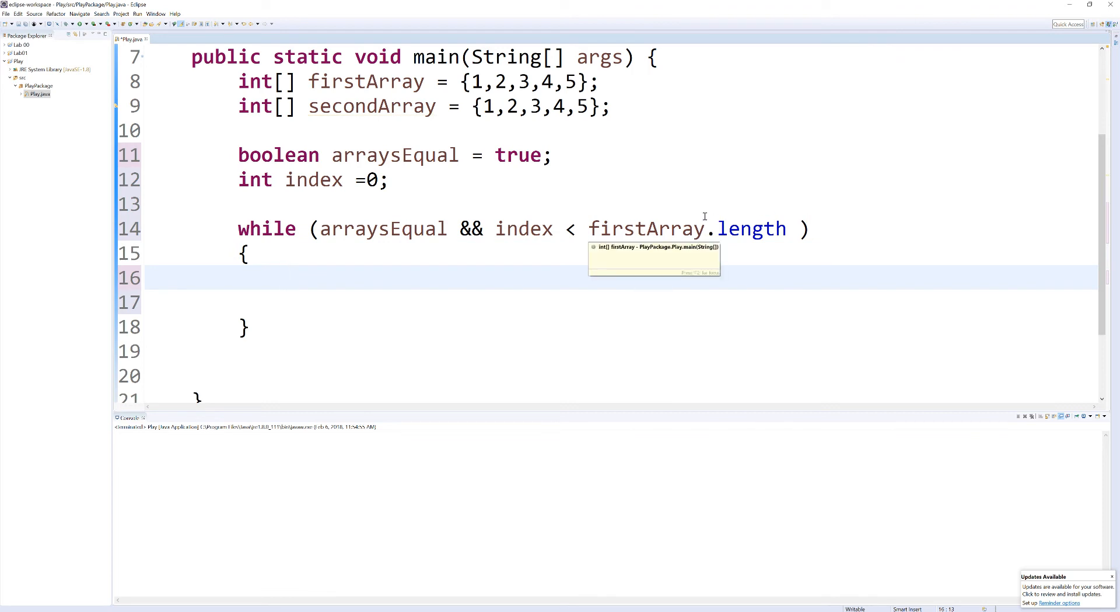
Inside the while loop add an empty if block followed by index++;.
text(if()
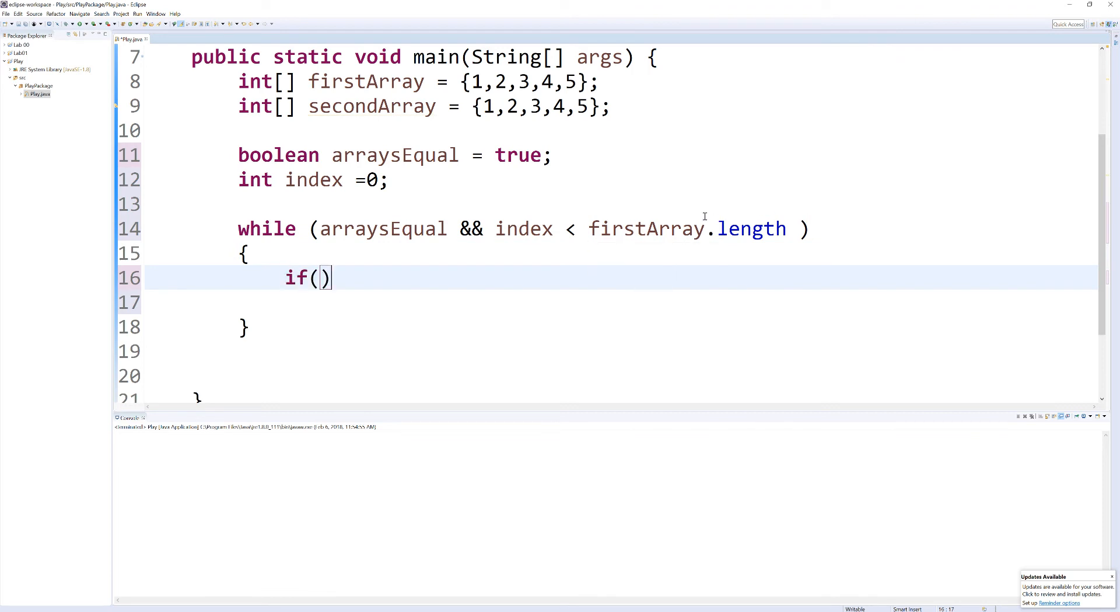
text({)
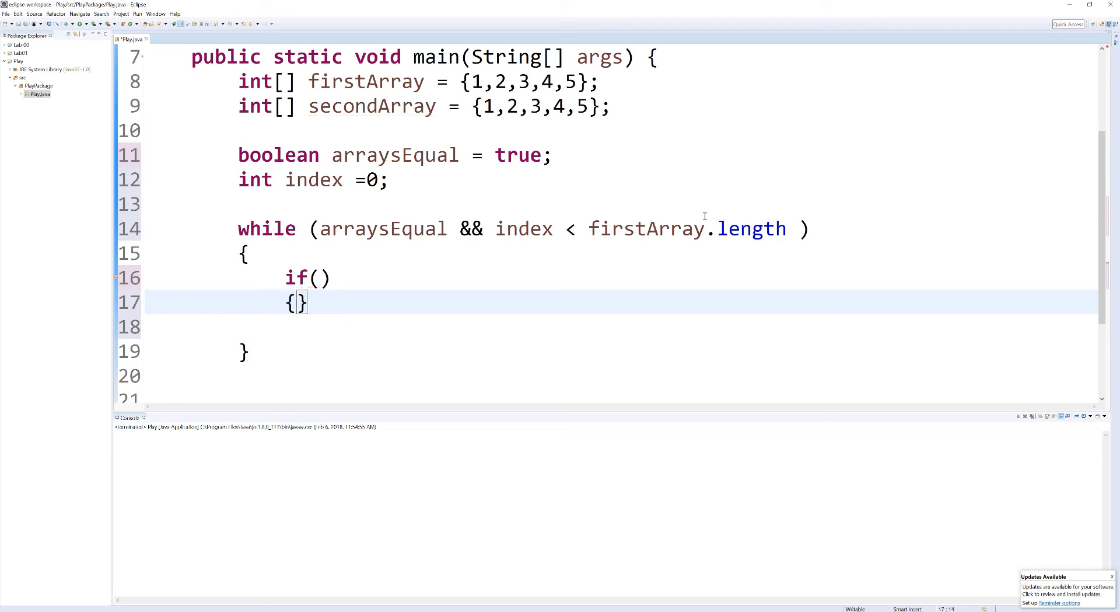
key(Enter)
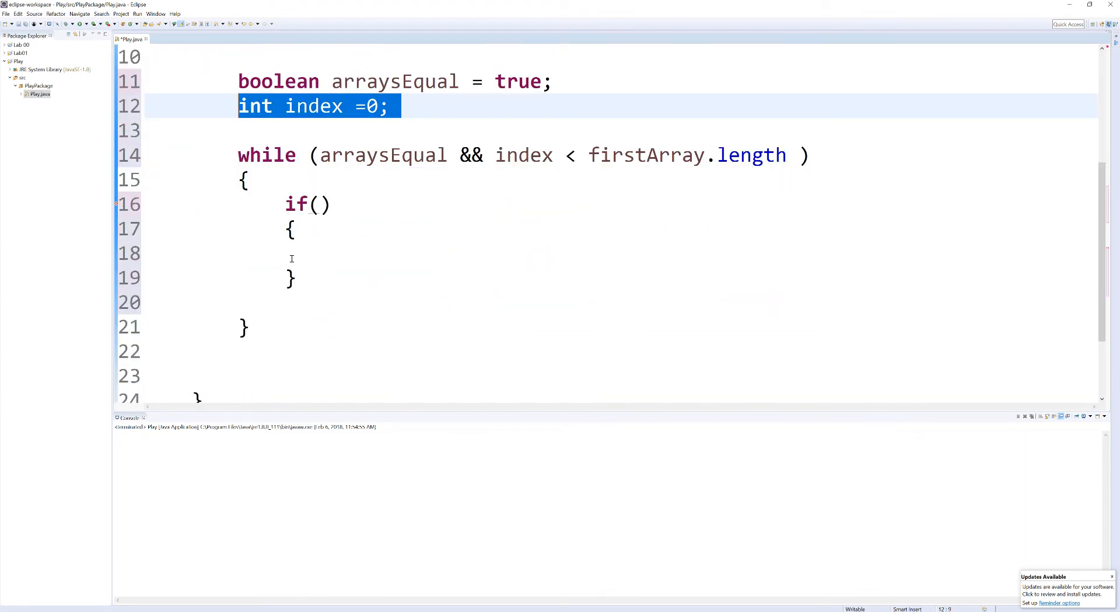
text(index)
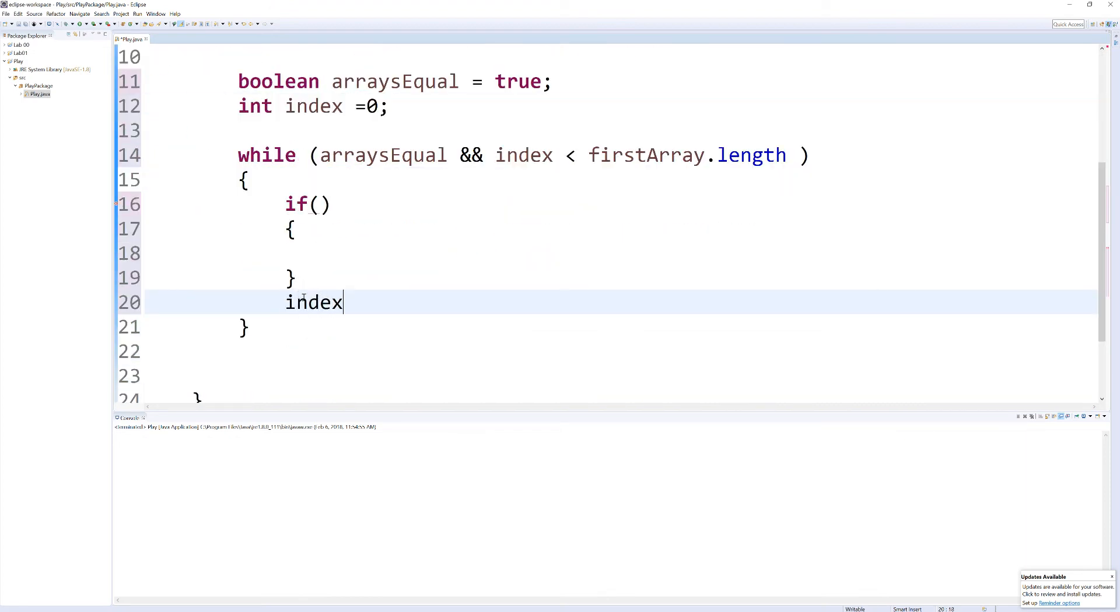
text(++;)
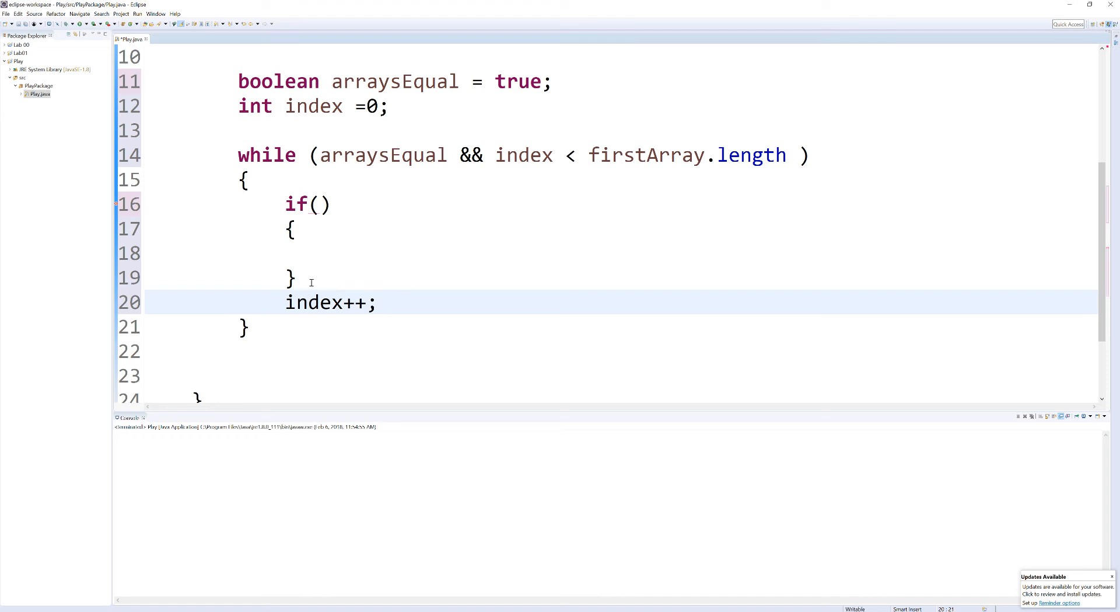
drag(284, 229, 296, 278)
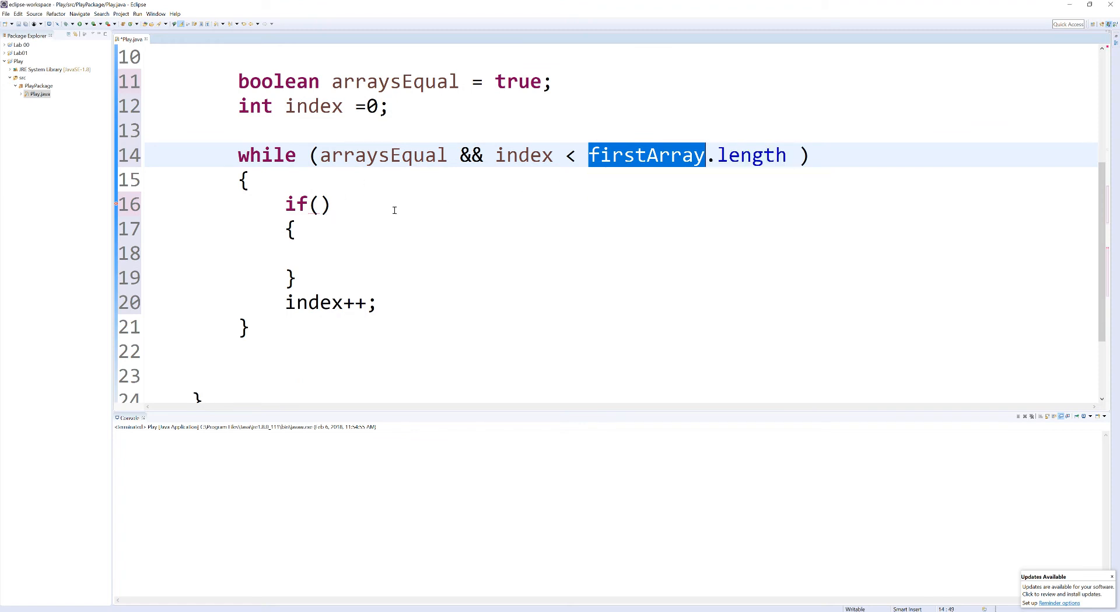
Fill the if condition with firstArray[index] != secondArray[index].
text(firstArray[)
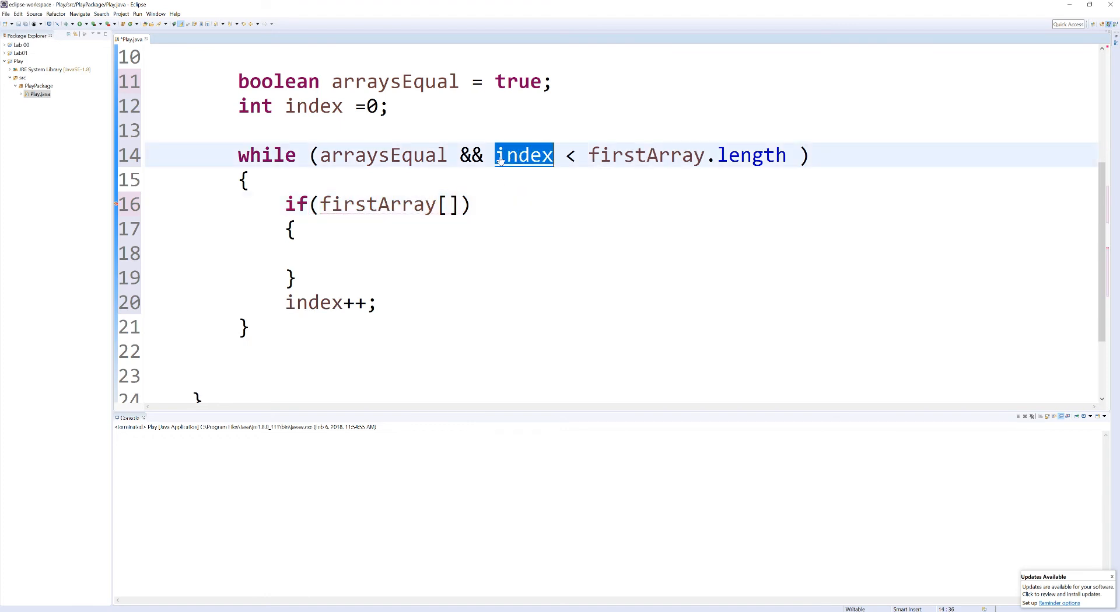
text(index)
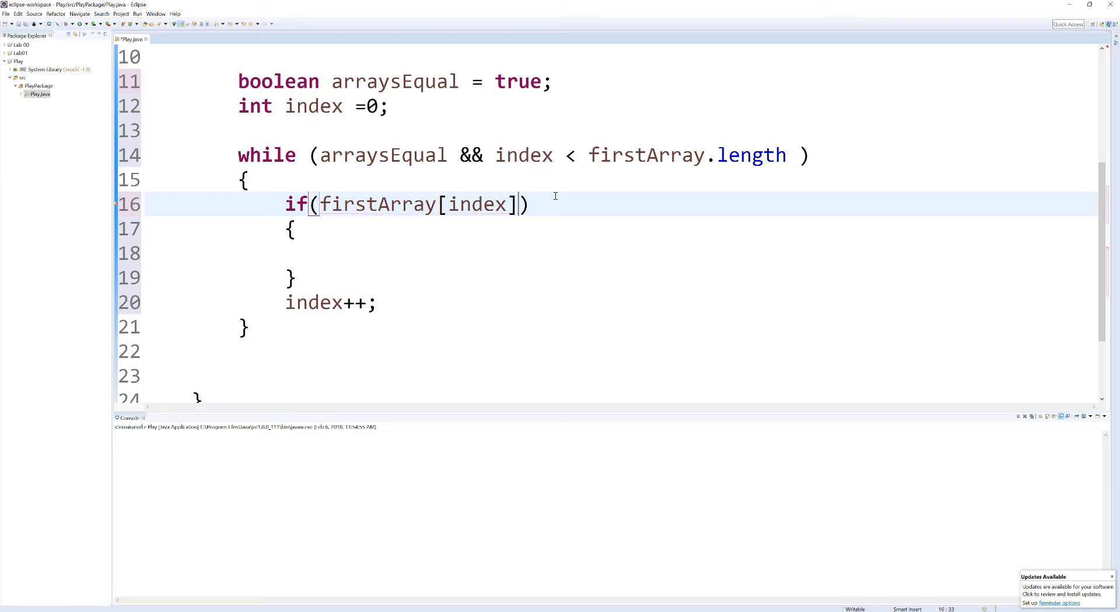
text(!=)
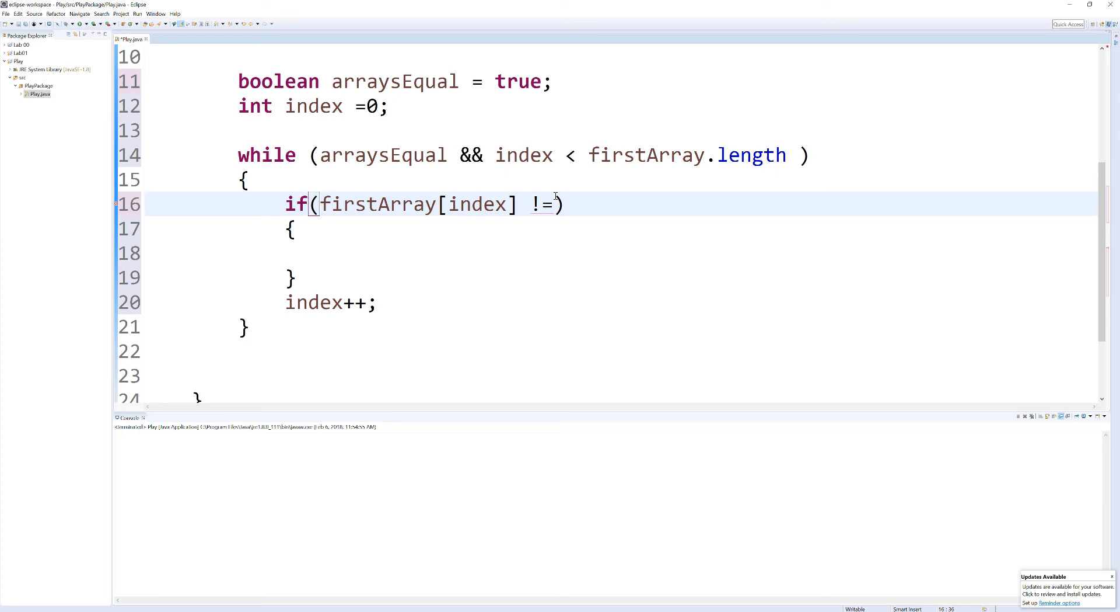
scroll(up, 3)
text( secondArray )
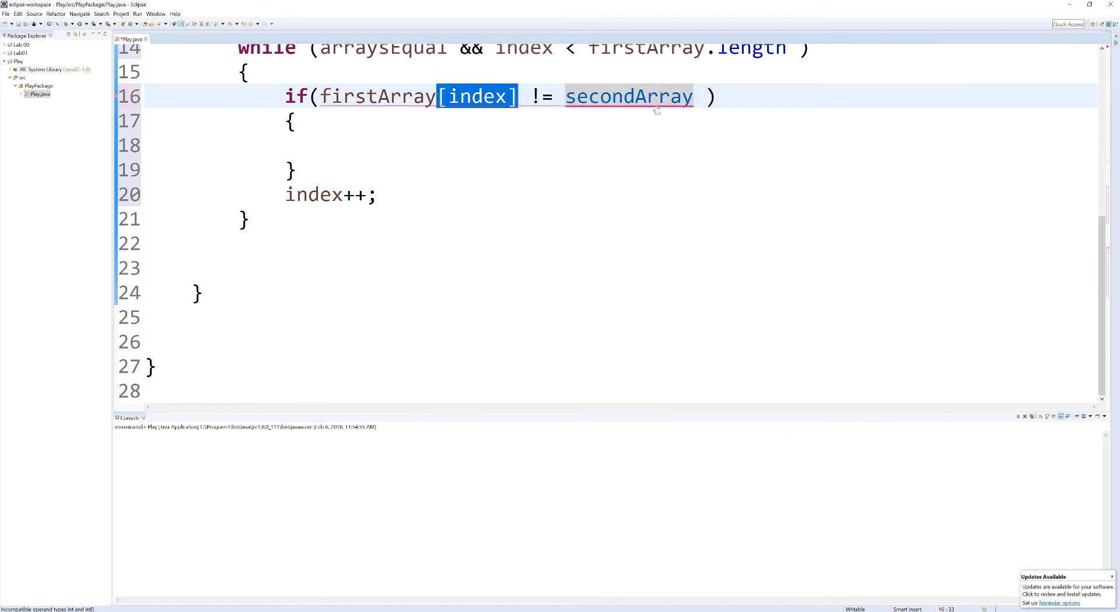
text([index])
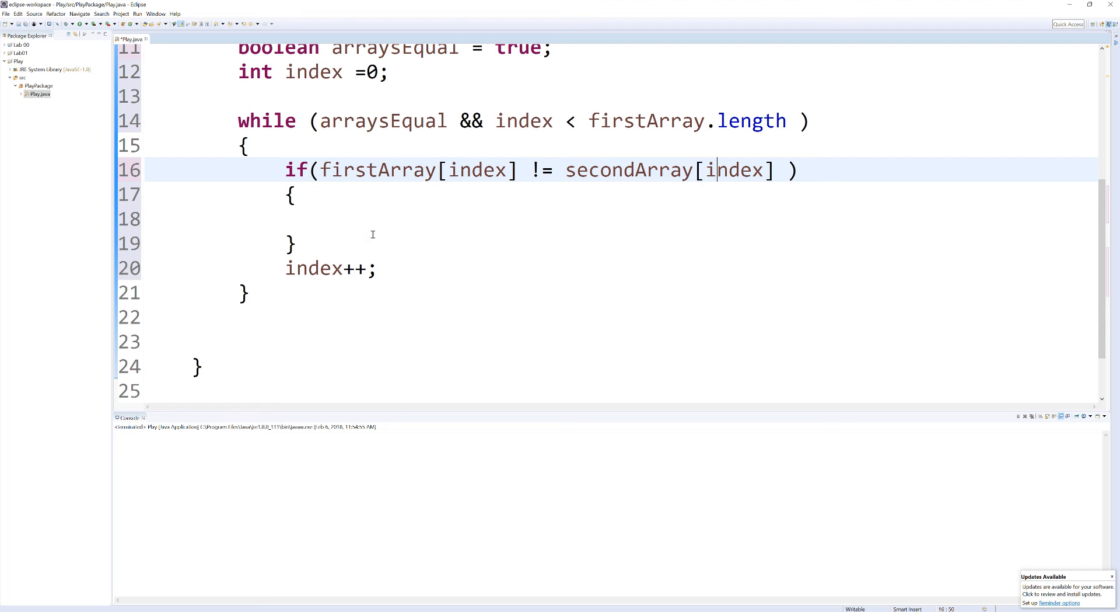
Set arraysEqual = false; inside the if braces.
double_click(383, 120)
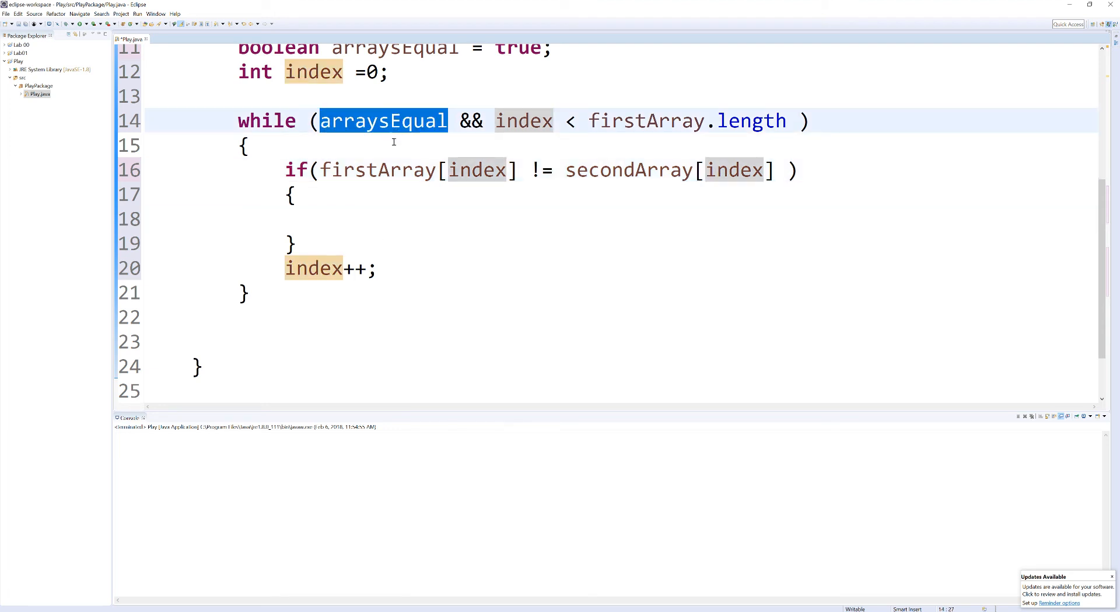
text(arraysEqual = false)
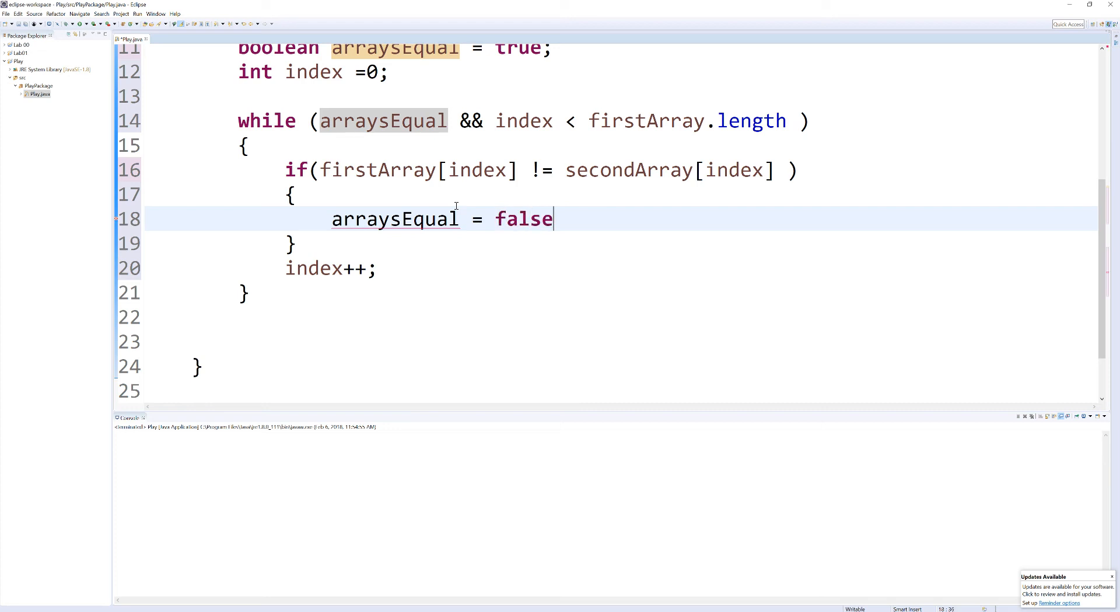
text(;)
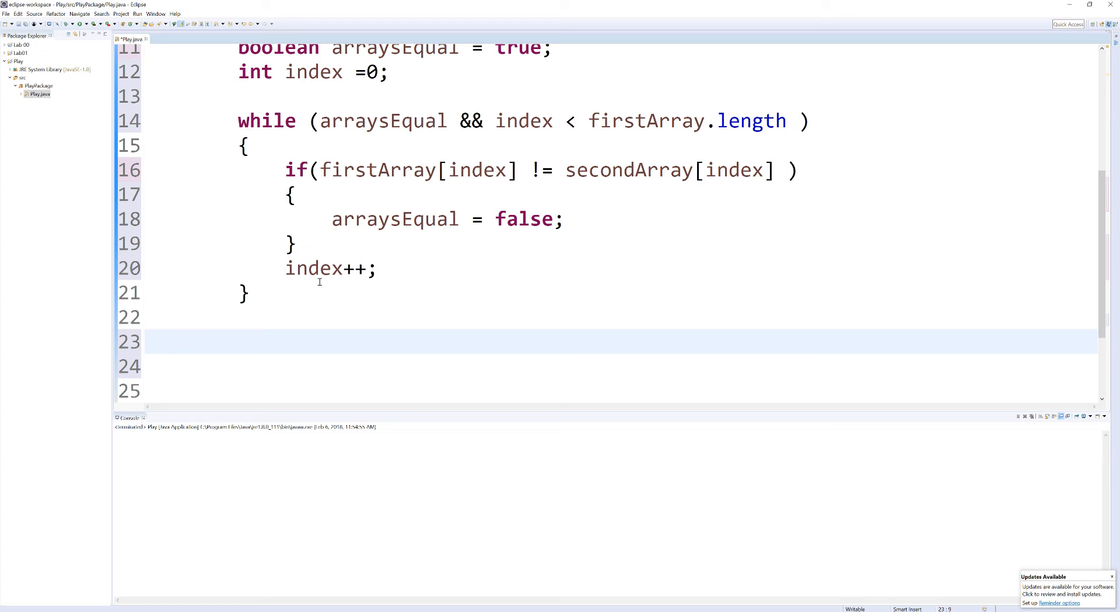
After the loop, add if(arraysEqual) printing "Arrays are equal".
text(if() {)
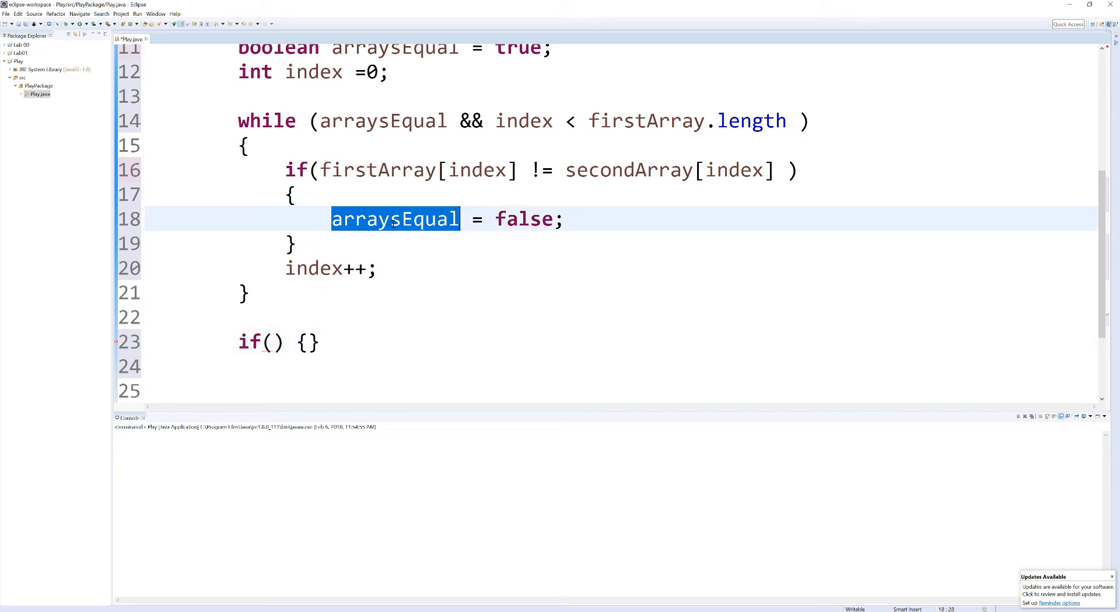
text(arraysEqual)
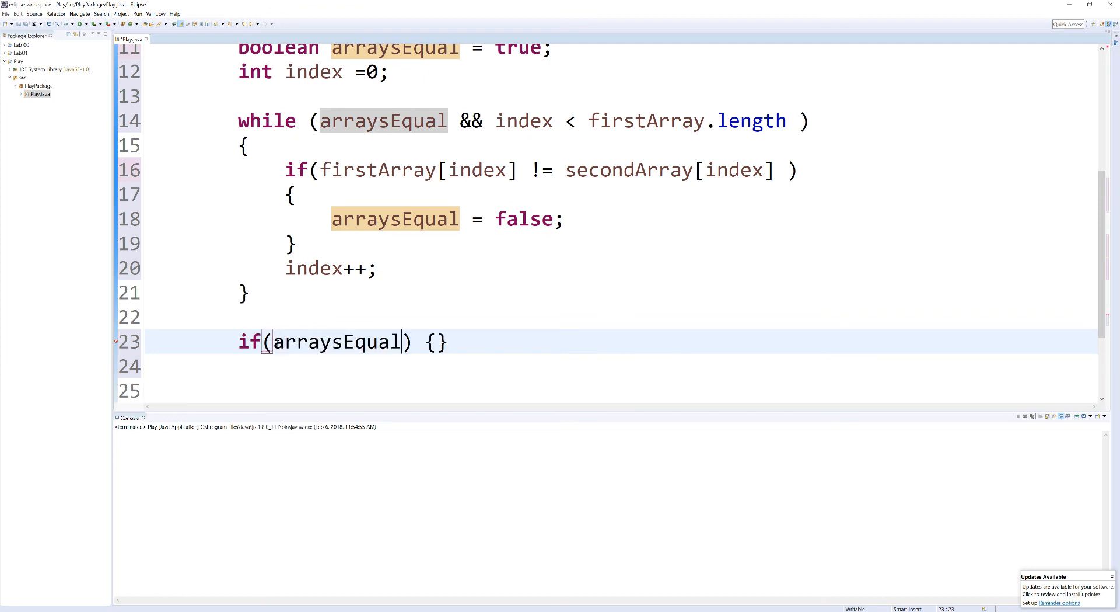
double_click(334, 342)
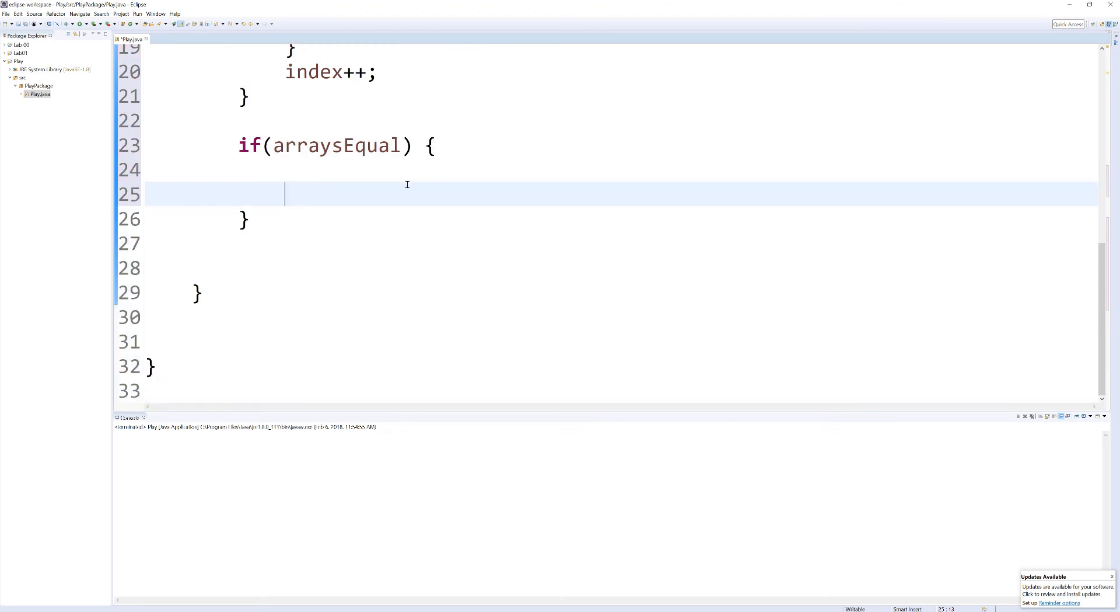
double_click(338, 145)
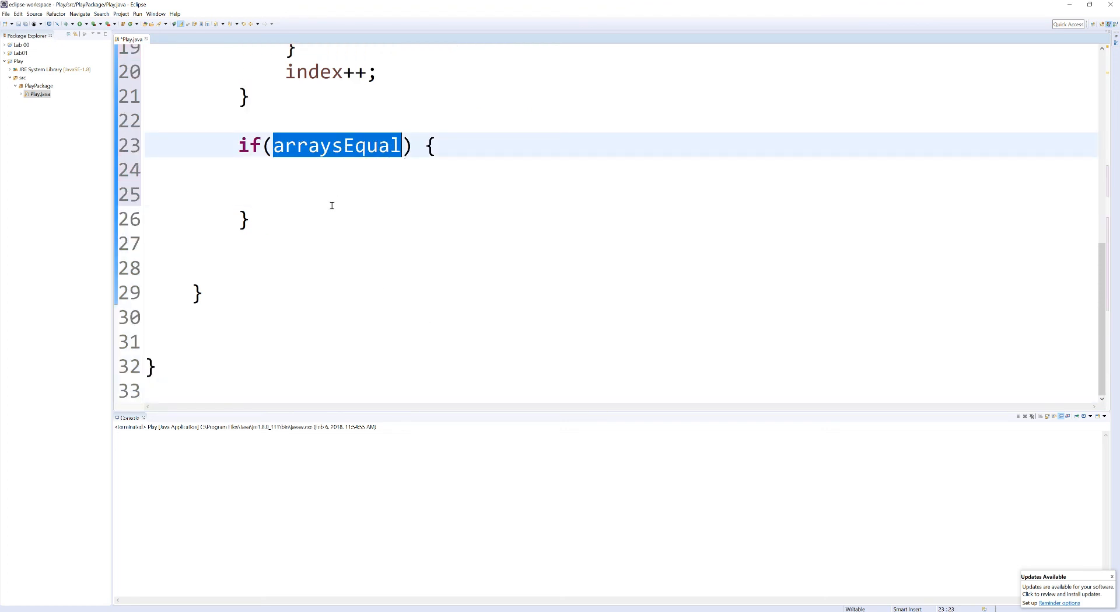
text(sysout)
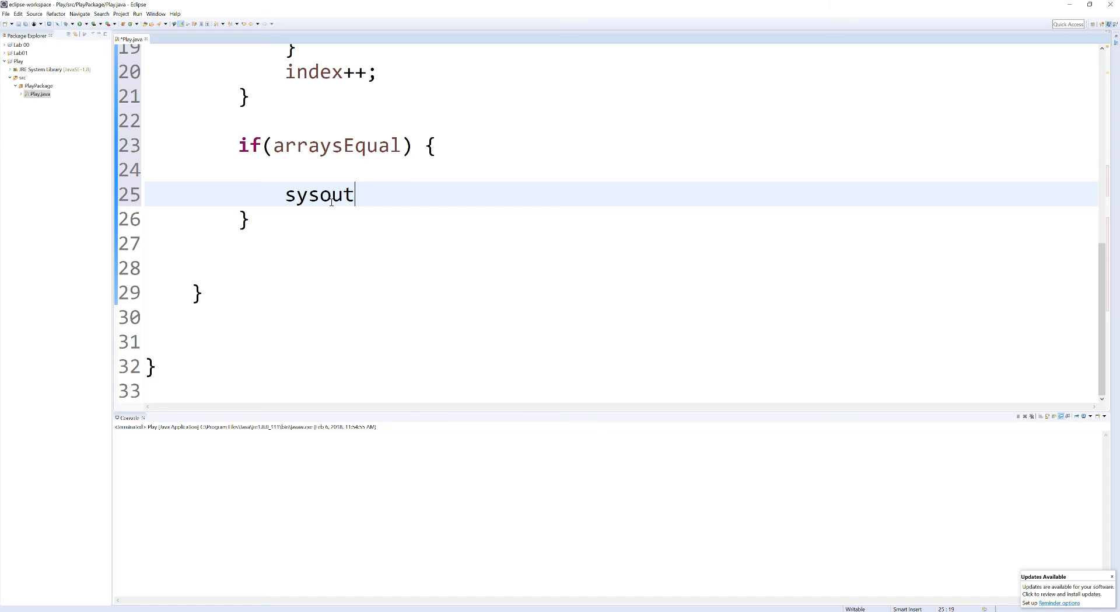
key(BackSpace)
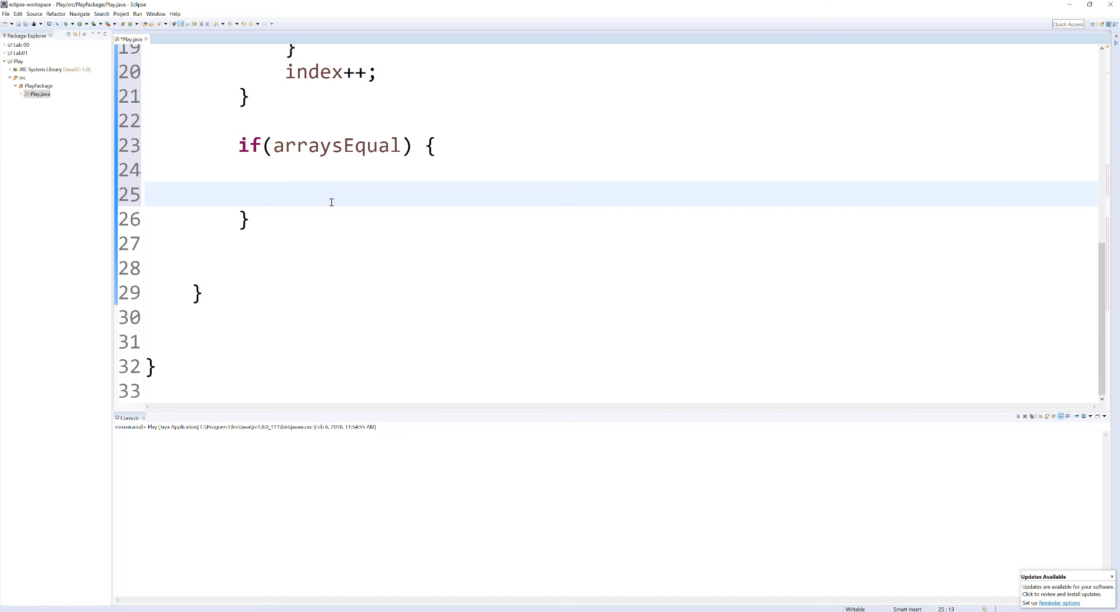
text(System.out.println();)
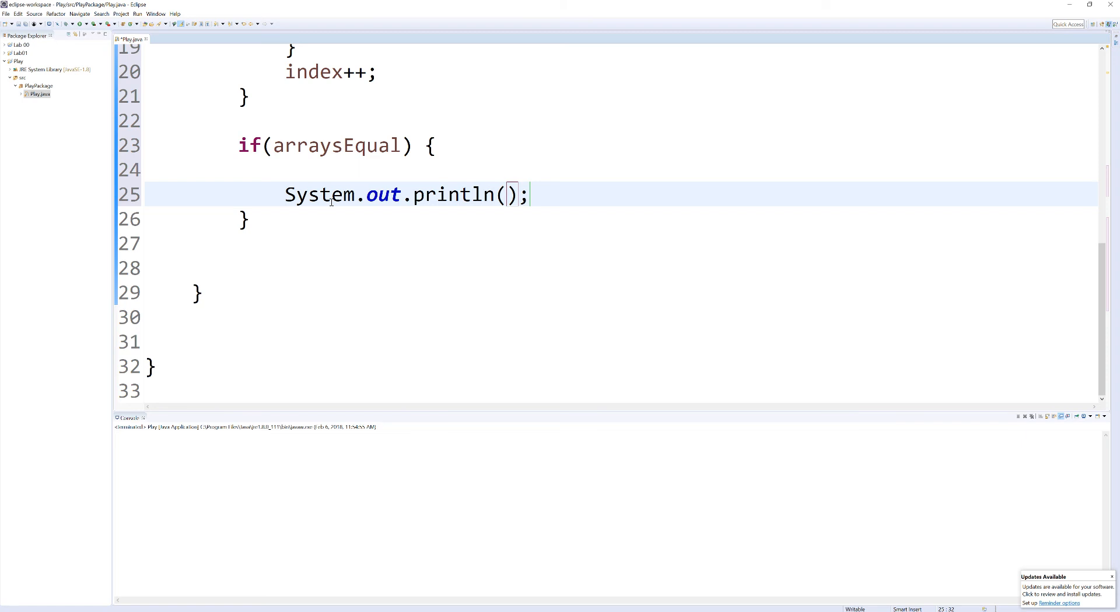
text("Arrays")
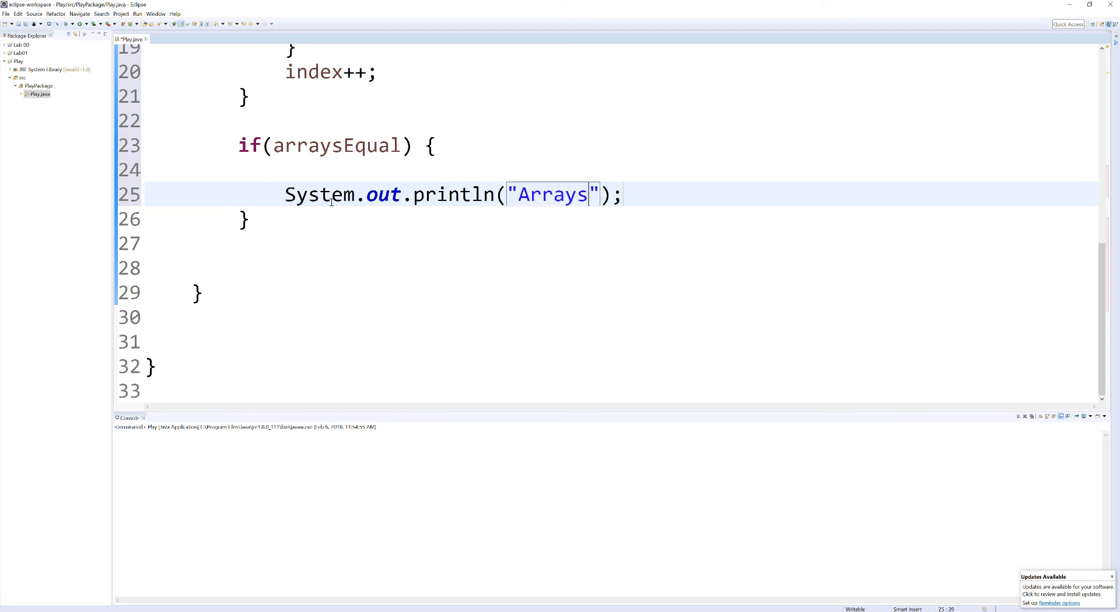
text(are)
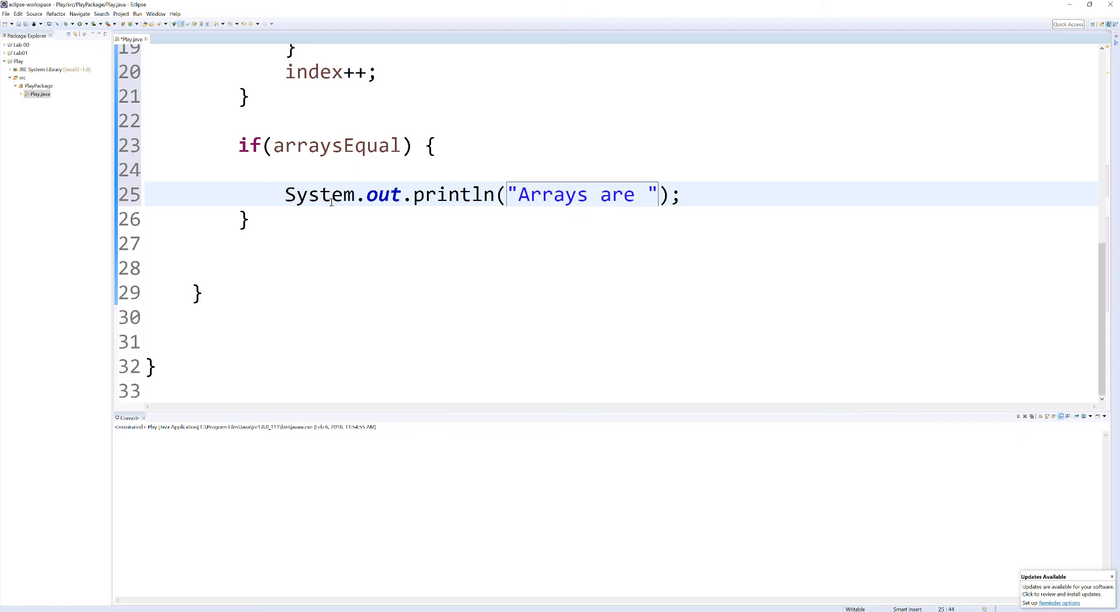
text(equal)
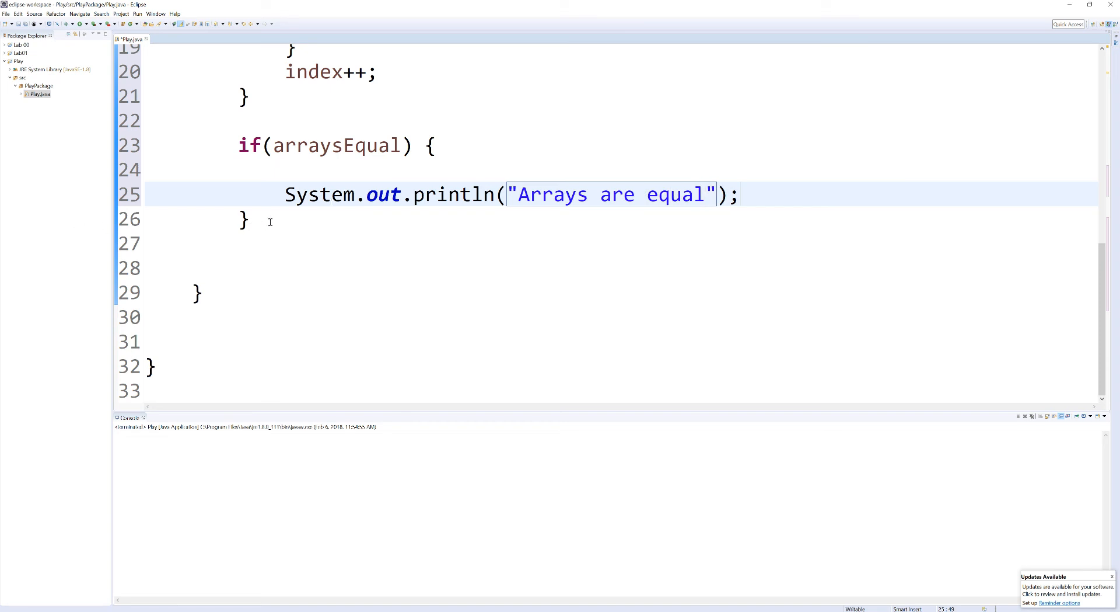
Add an else branch printing "Arrays are not equal".
text(els)
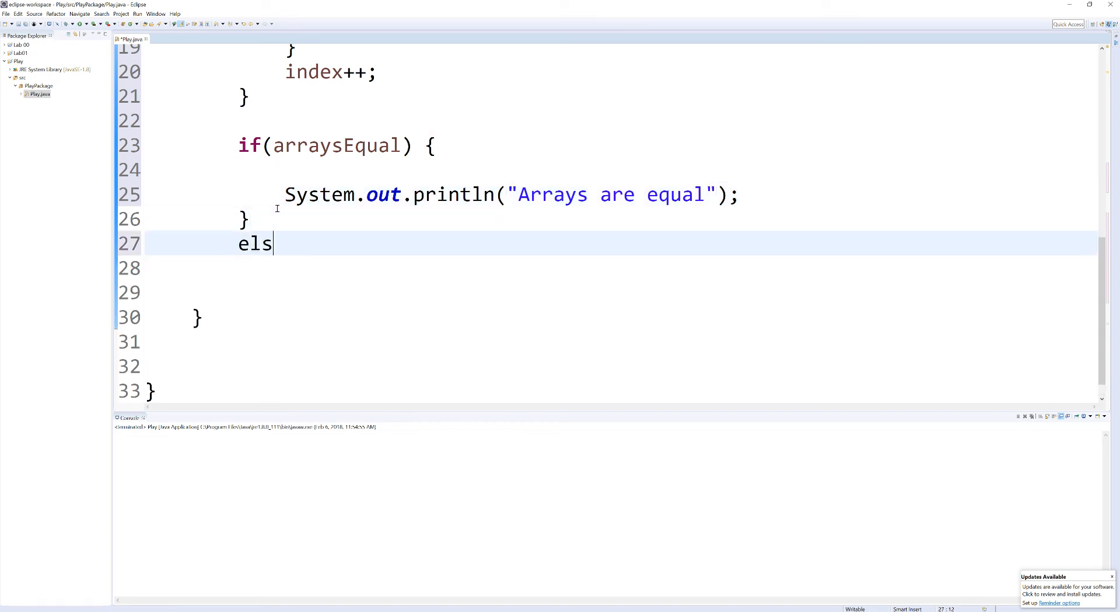
text(e {)
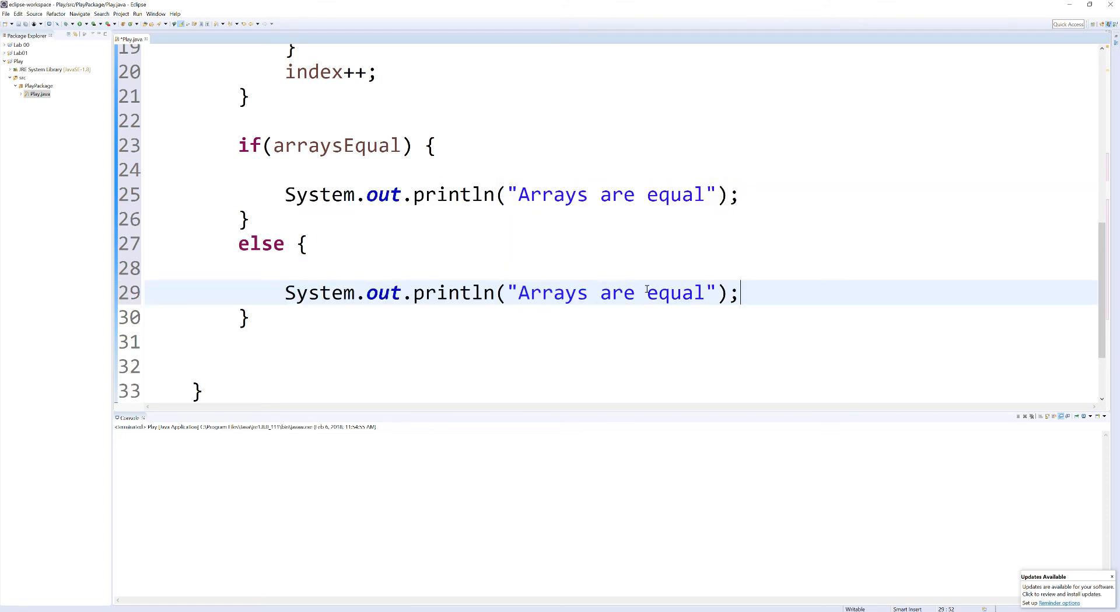
text(not)
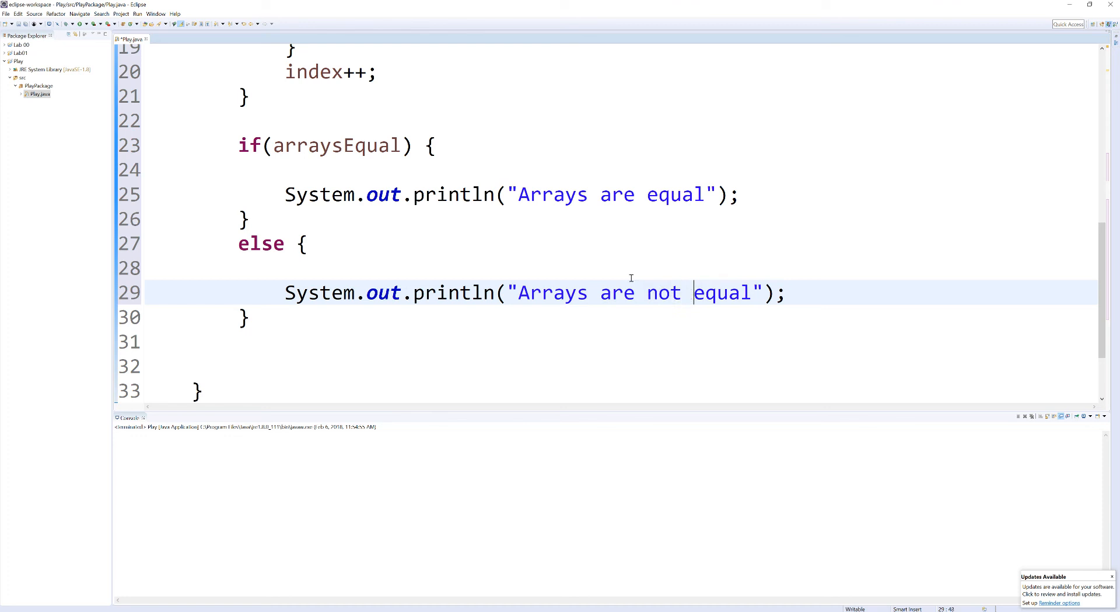
click(77, 22)
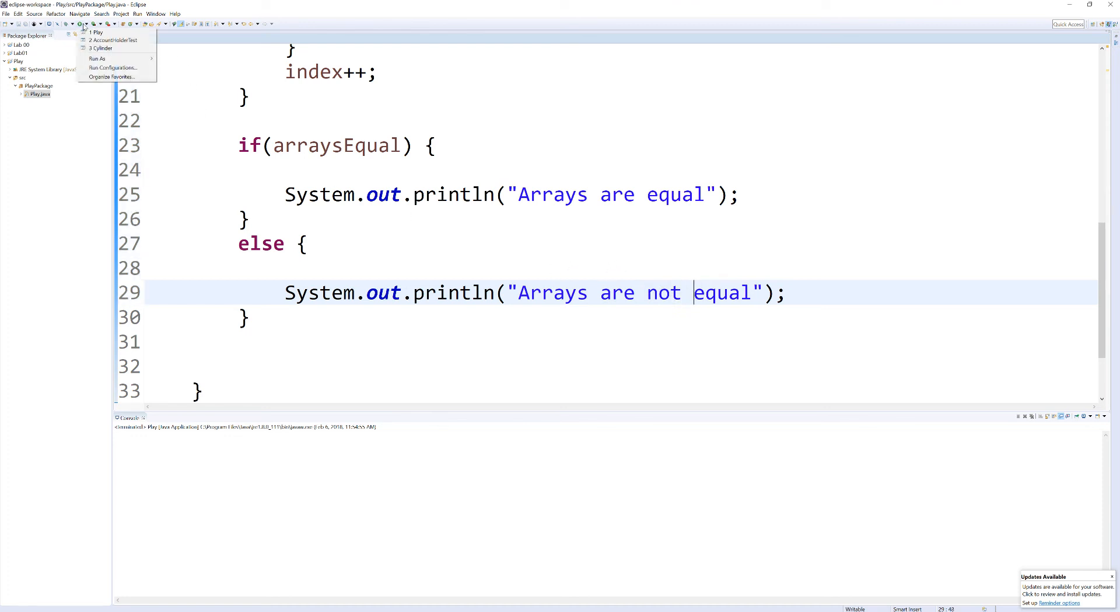
Run Play so the console shows "Arrays are equal" and move below arraysEqual = false;.
click(93, 32)
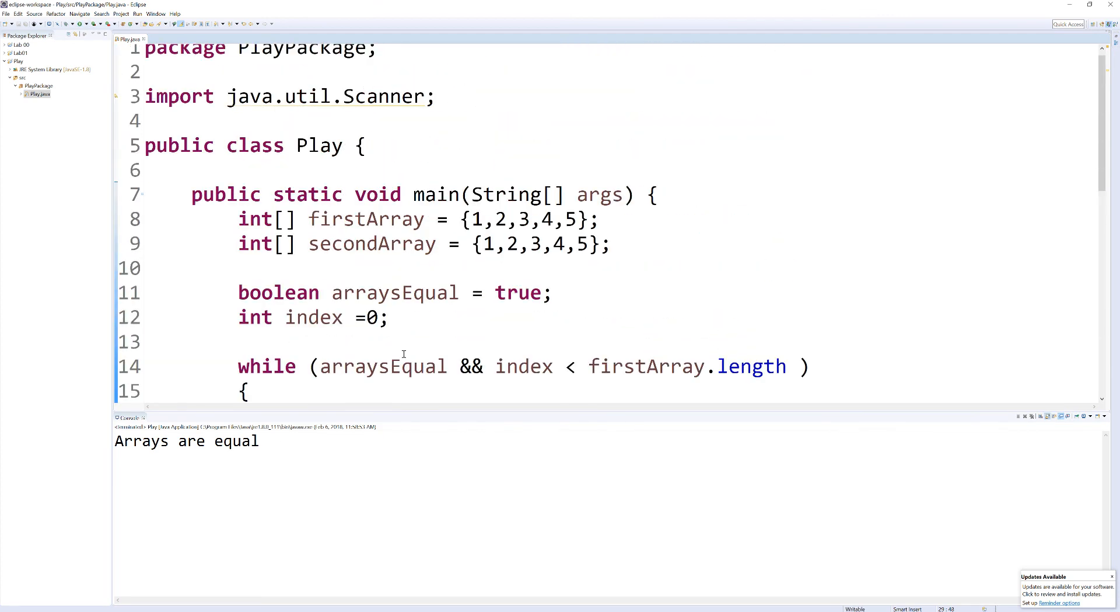
scroll(down, 3)
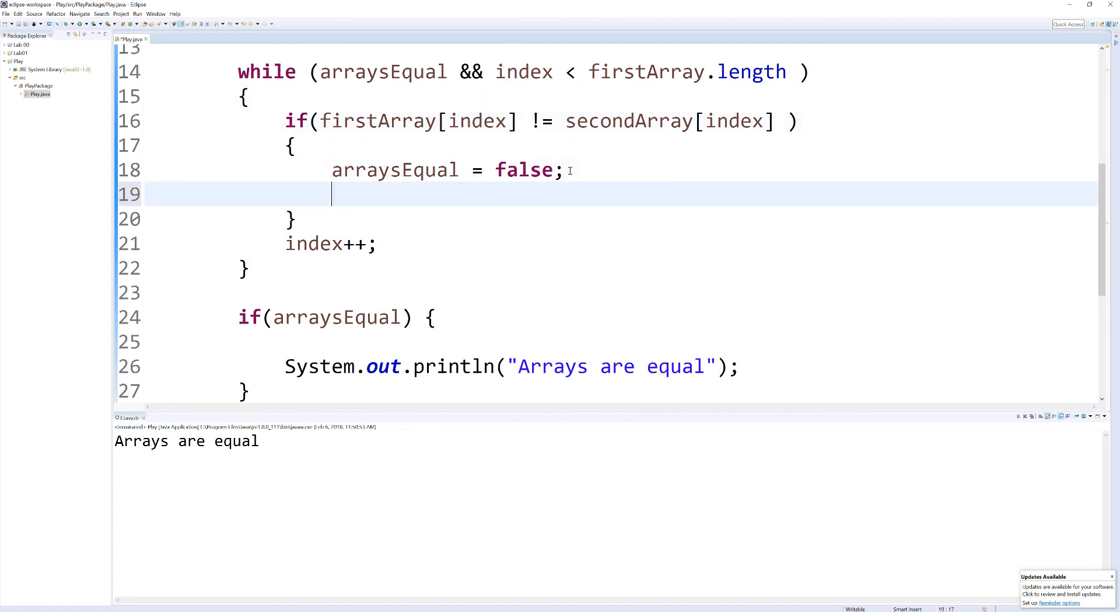
Print "firstArray[index]: " + firstArray[index] in the mismatch branch and rerun after fixing the error.
text(ssy)
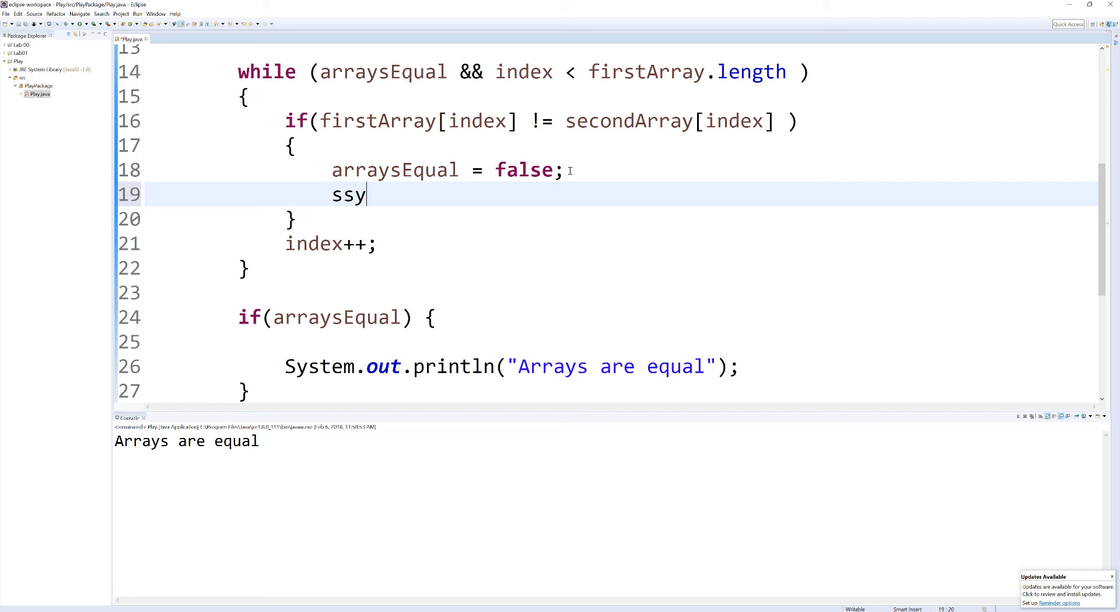
text(System.out.println();)
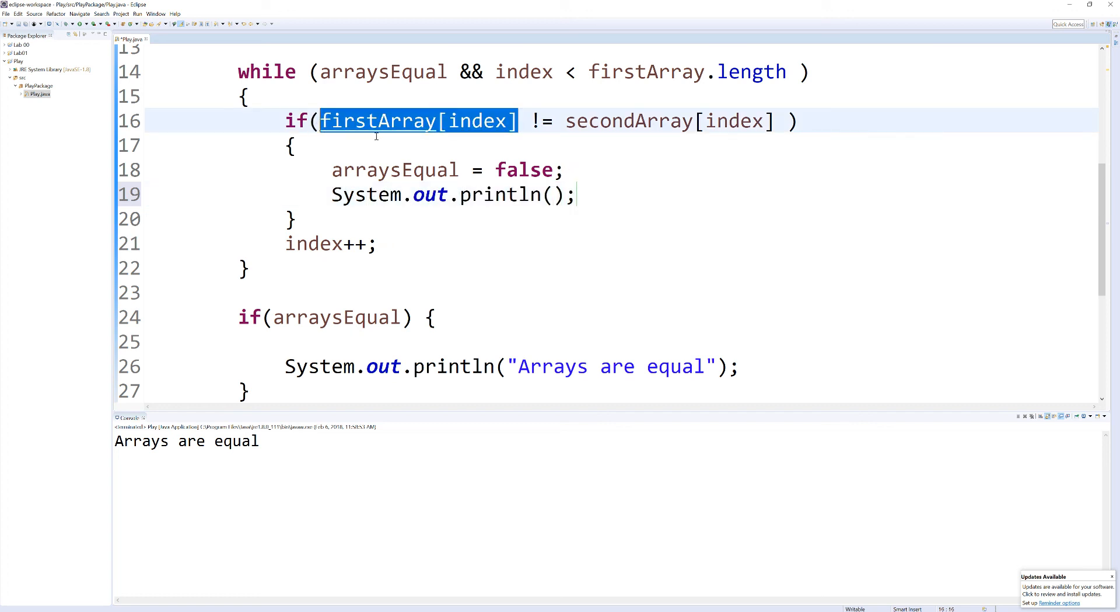
text(firstArray[index]"firstArray[index)
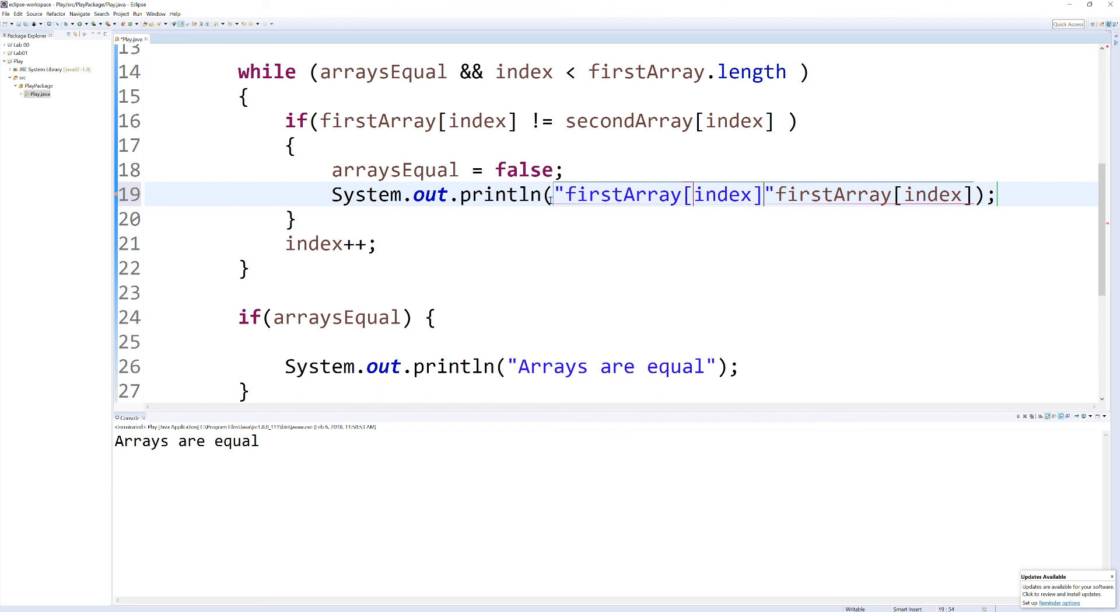
text(:)
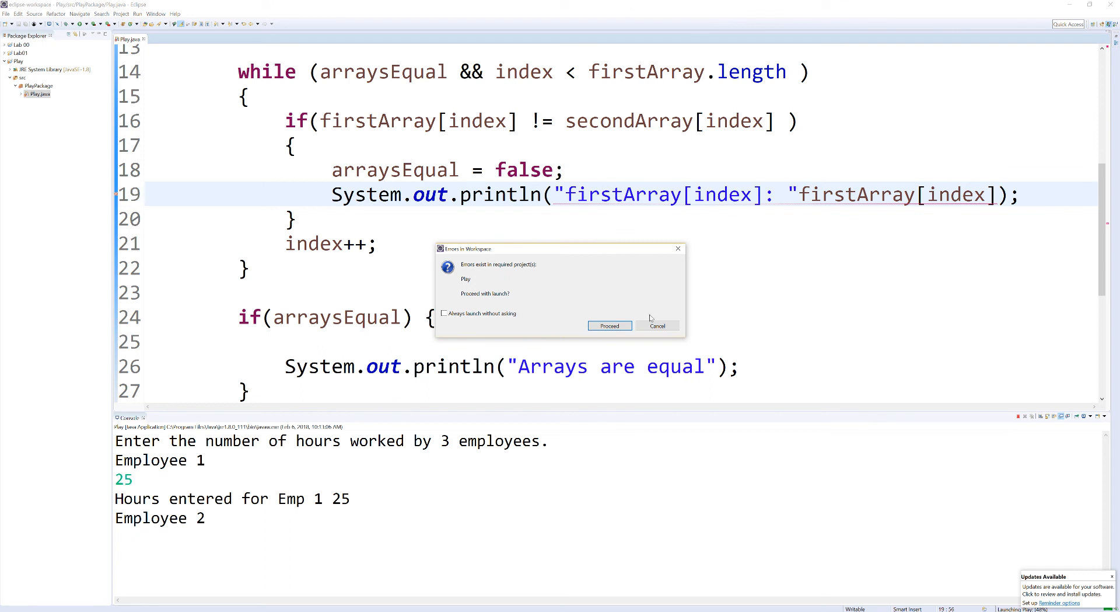
click(657, 324)
text( + )
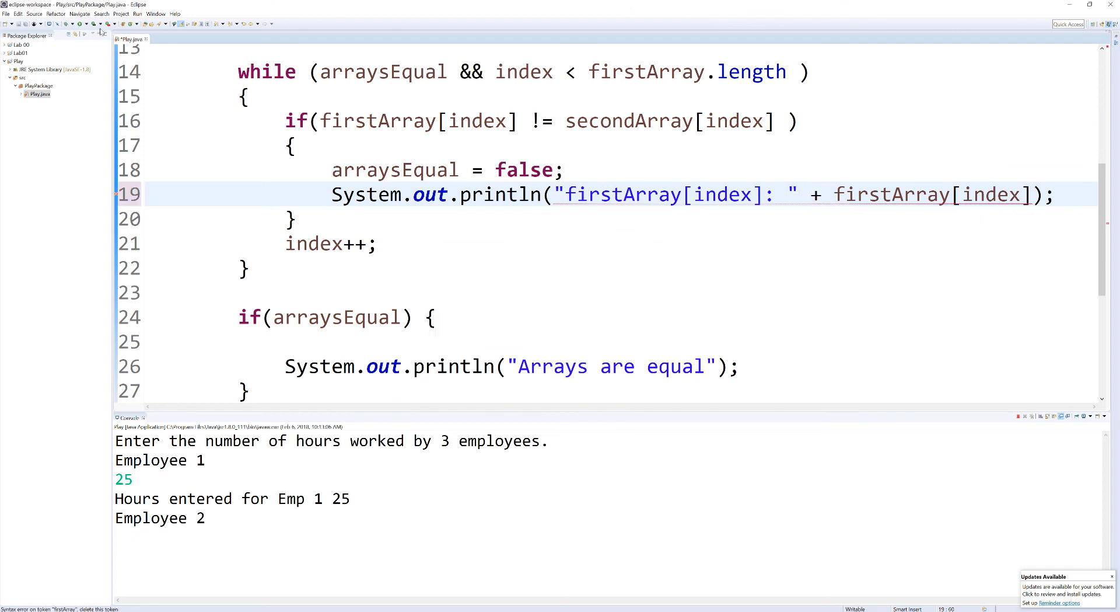
click(74, 24)
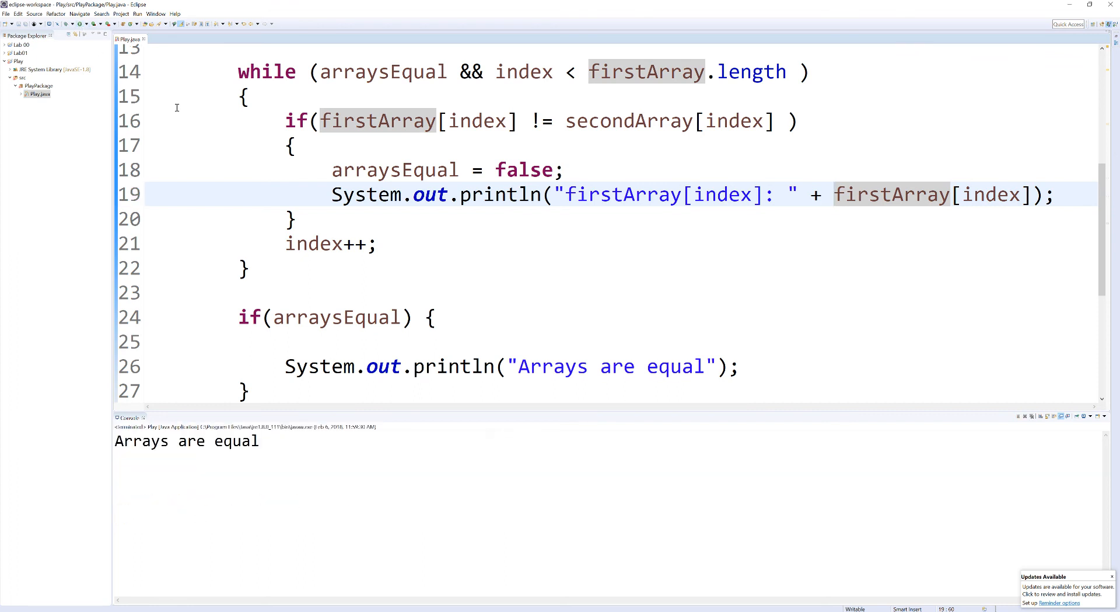
mouse_move(478, 227)
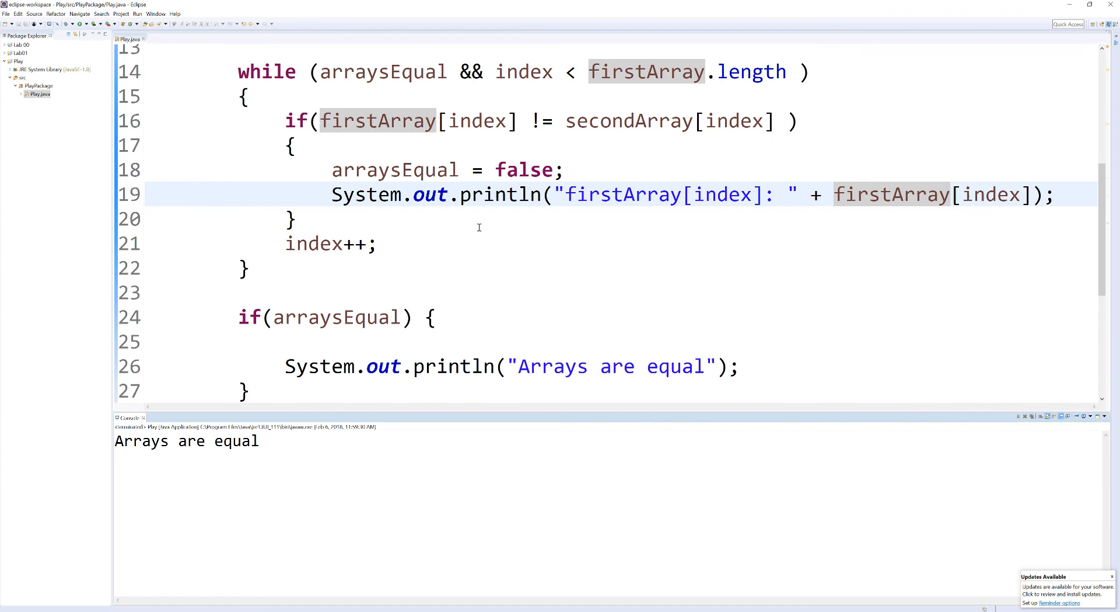
Move the element println after the if block so the run lists 1–5 before "Arrays are equal".
scroll(down, 3)
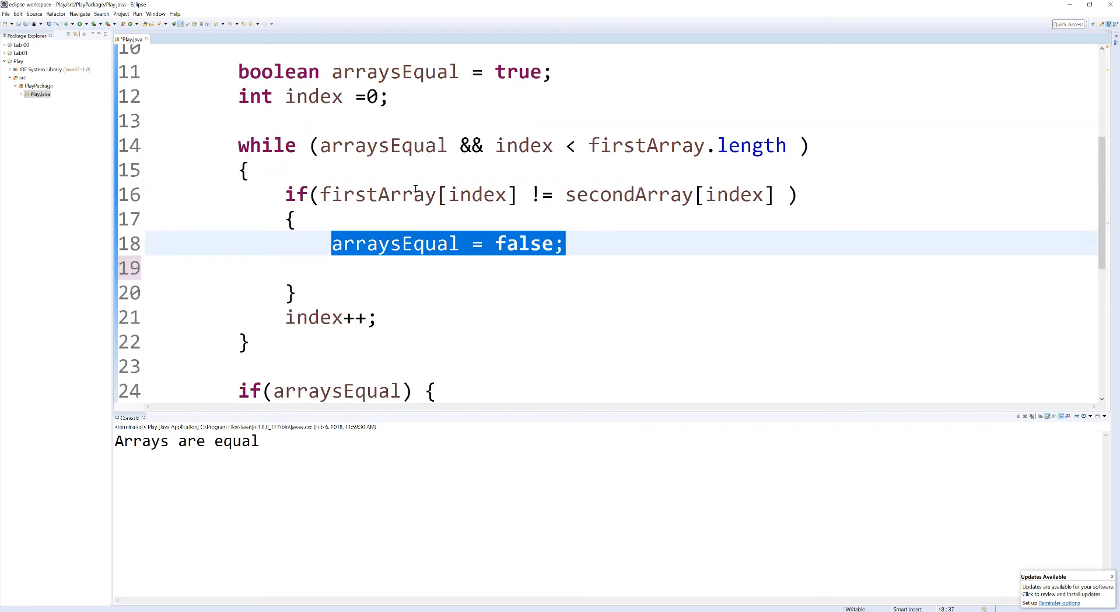
mouse_move(313, 293)
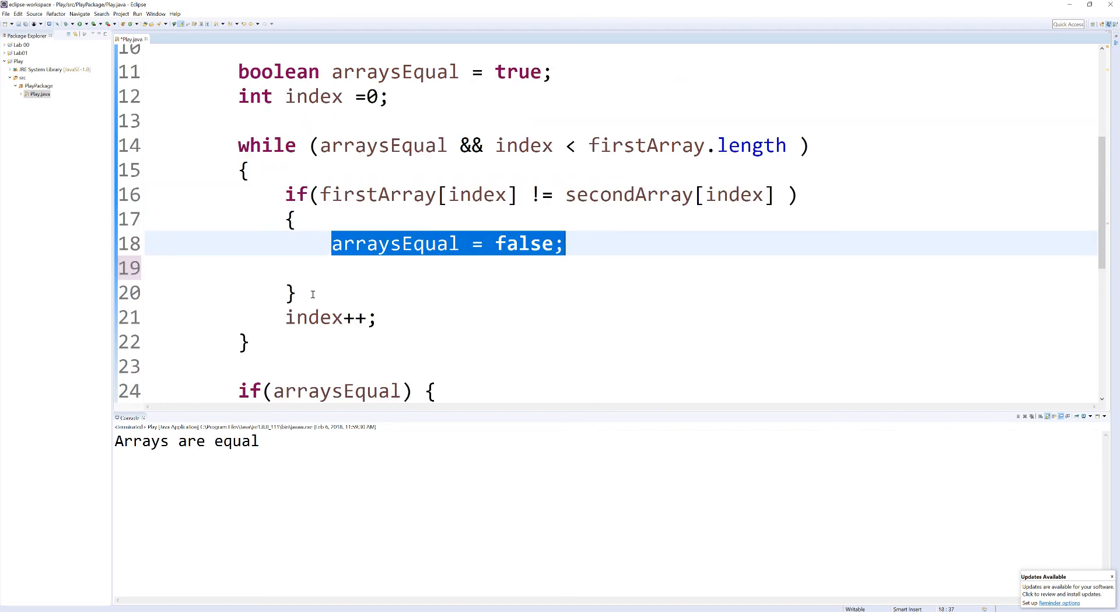
text(System.out.println("firstArray[index]: " + firstArray[index]);)
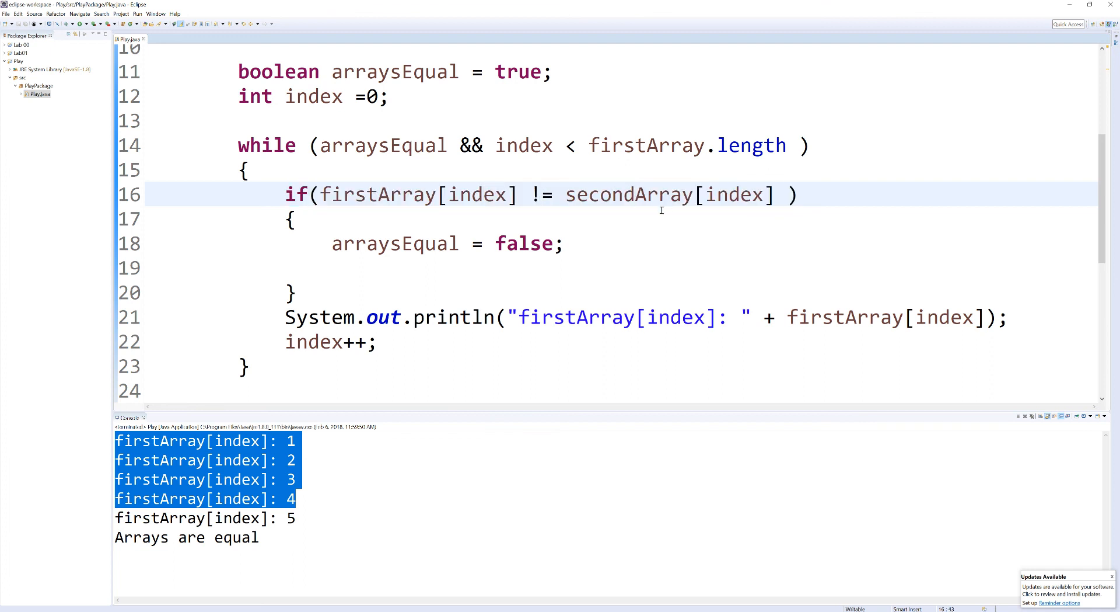
double_click(626, 193)
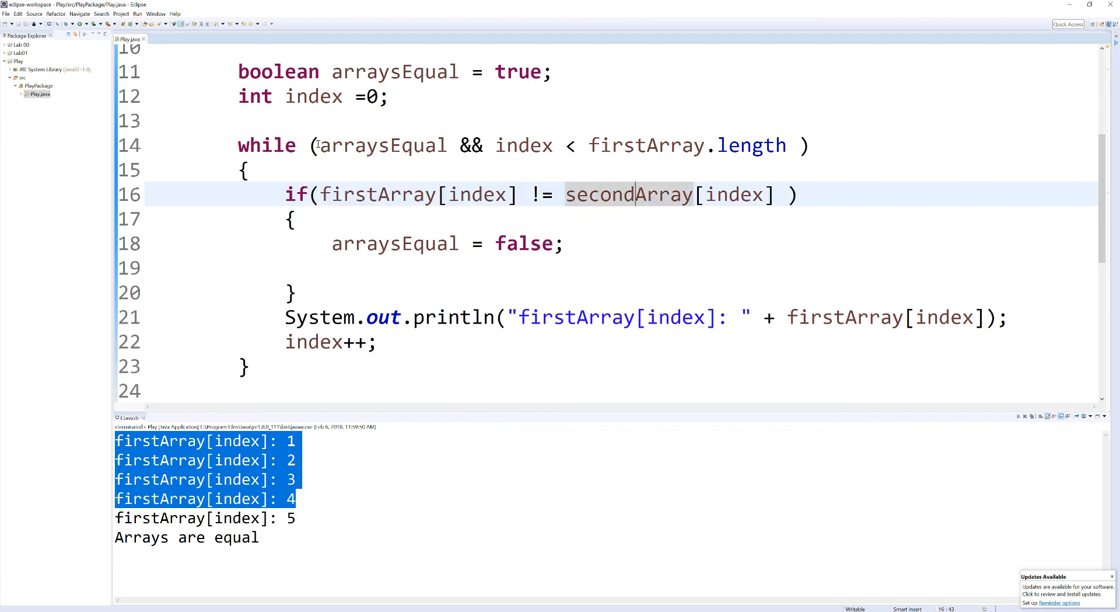